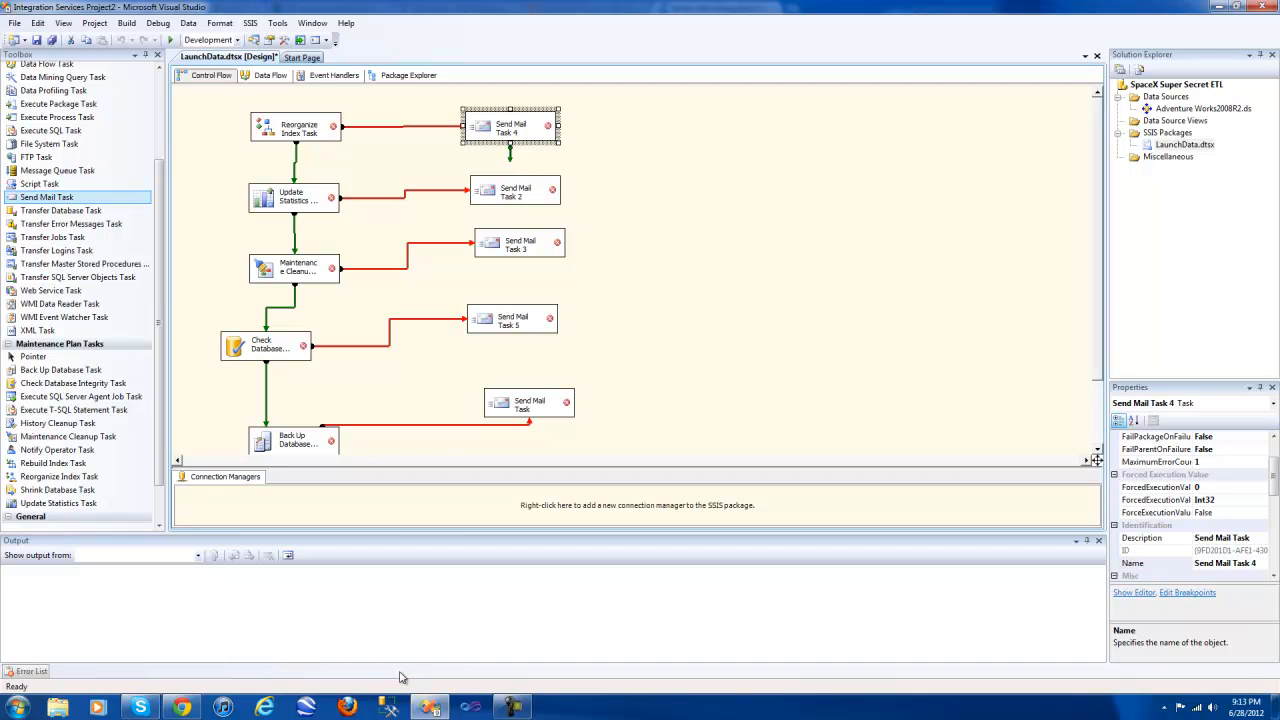
mouse_move(290, 138)
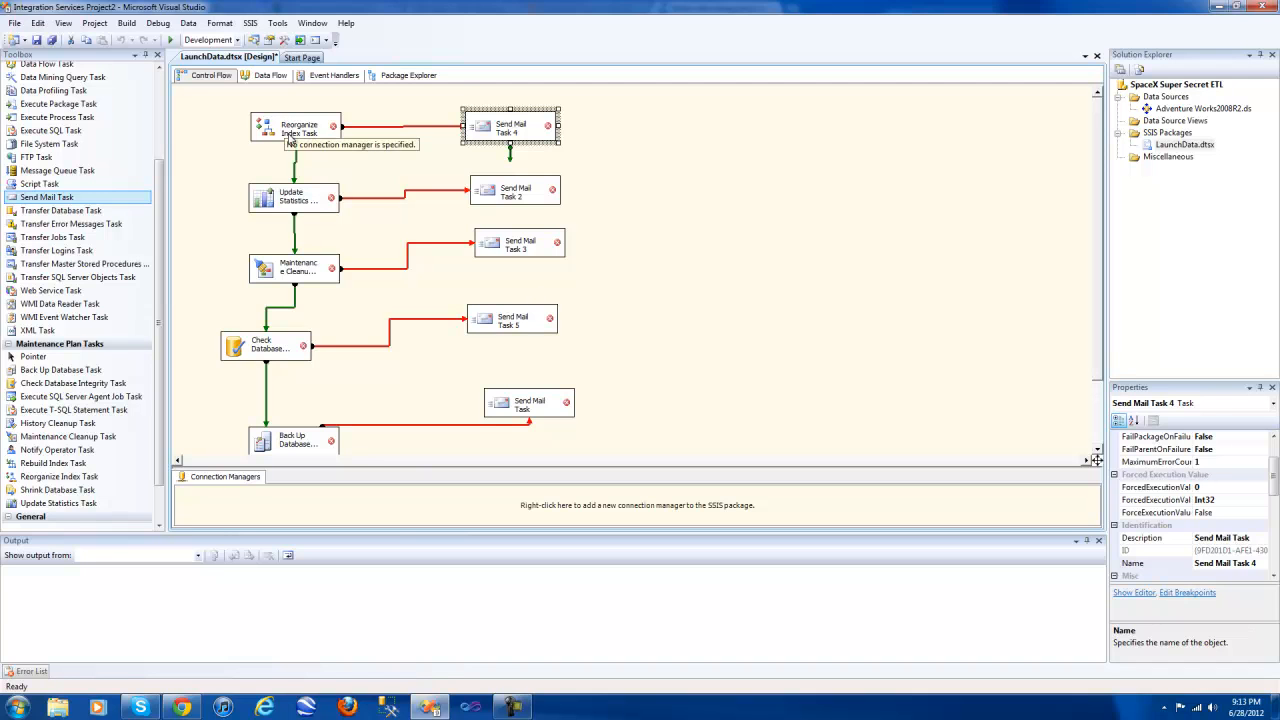
- Inspect the Reorganize Index task, package properties, success path conditions, and failure paths to Send Mail Tasks 3 and 4
left_click(295, 127)
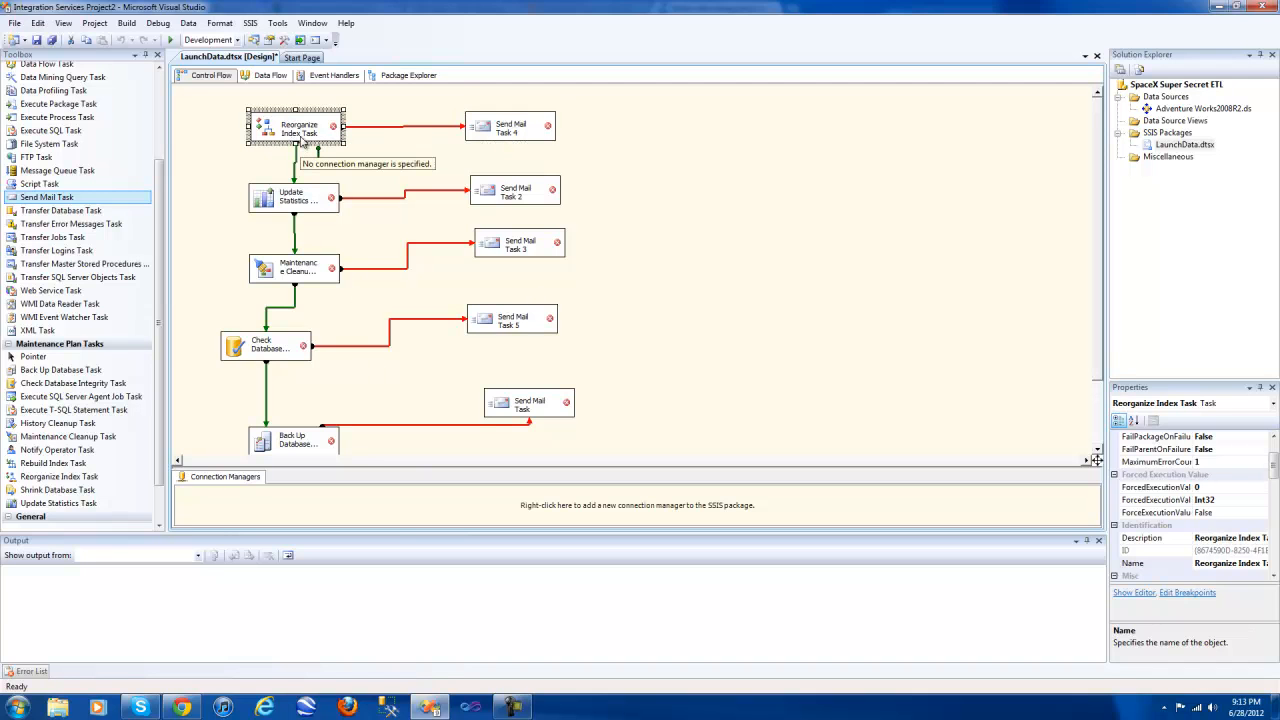
mouse_move(310, 168)
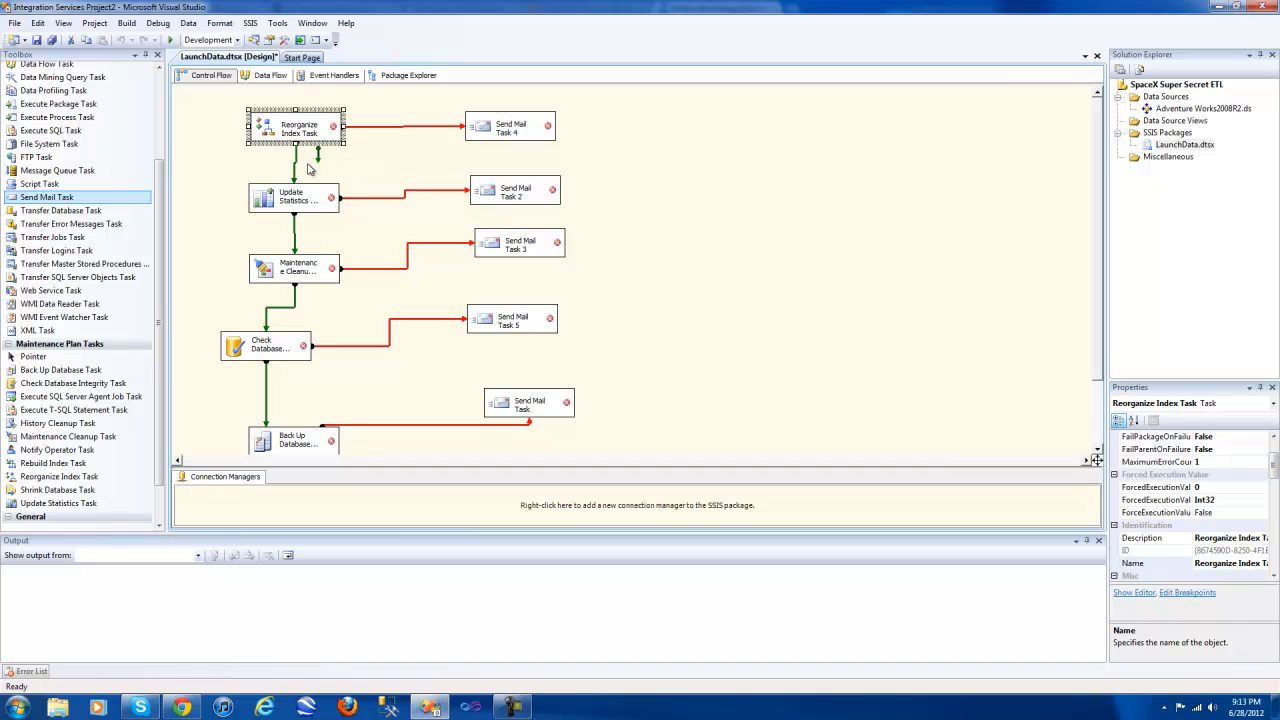
mouse_move(312, 133)
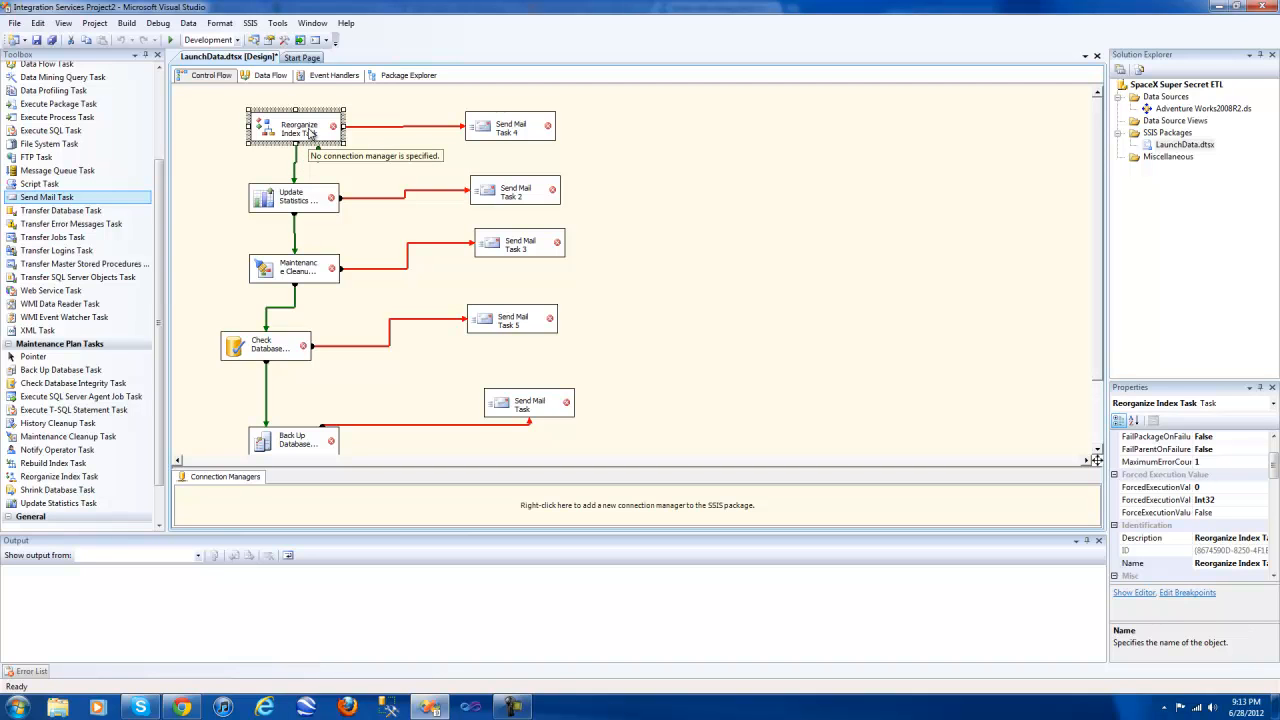
mouse_move(320, 140)
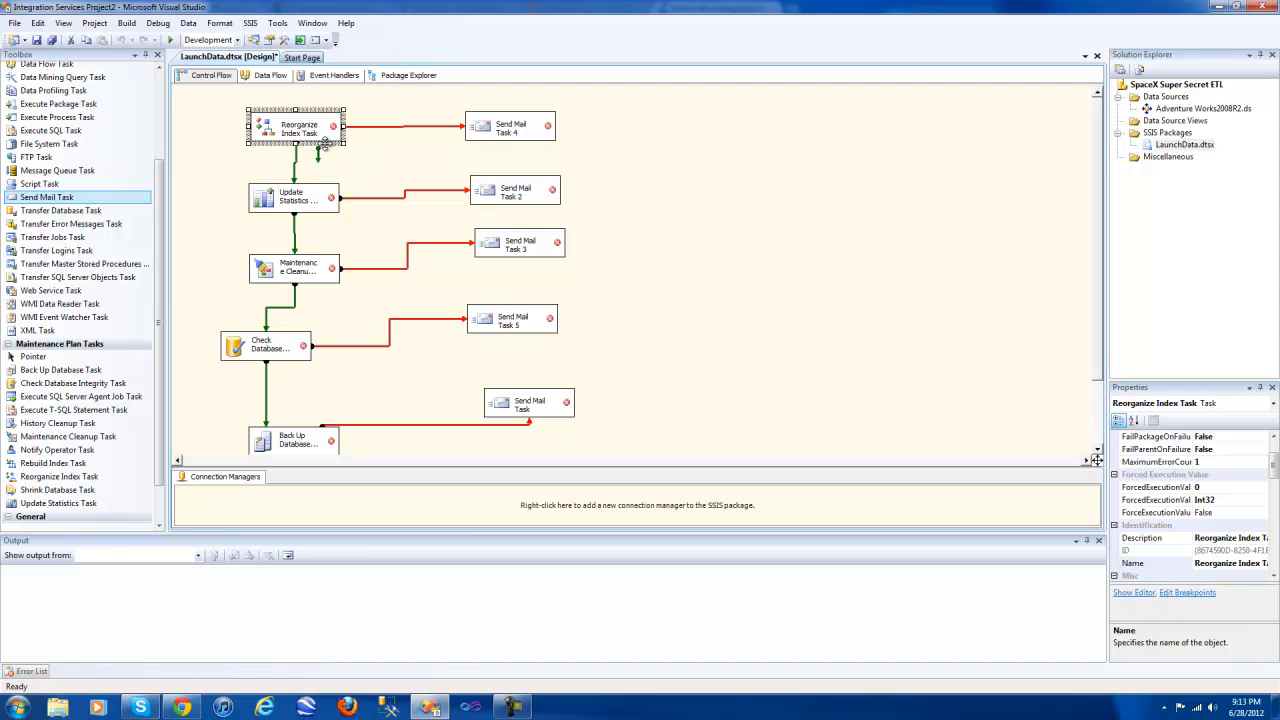
left_click(294, 162)
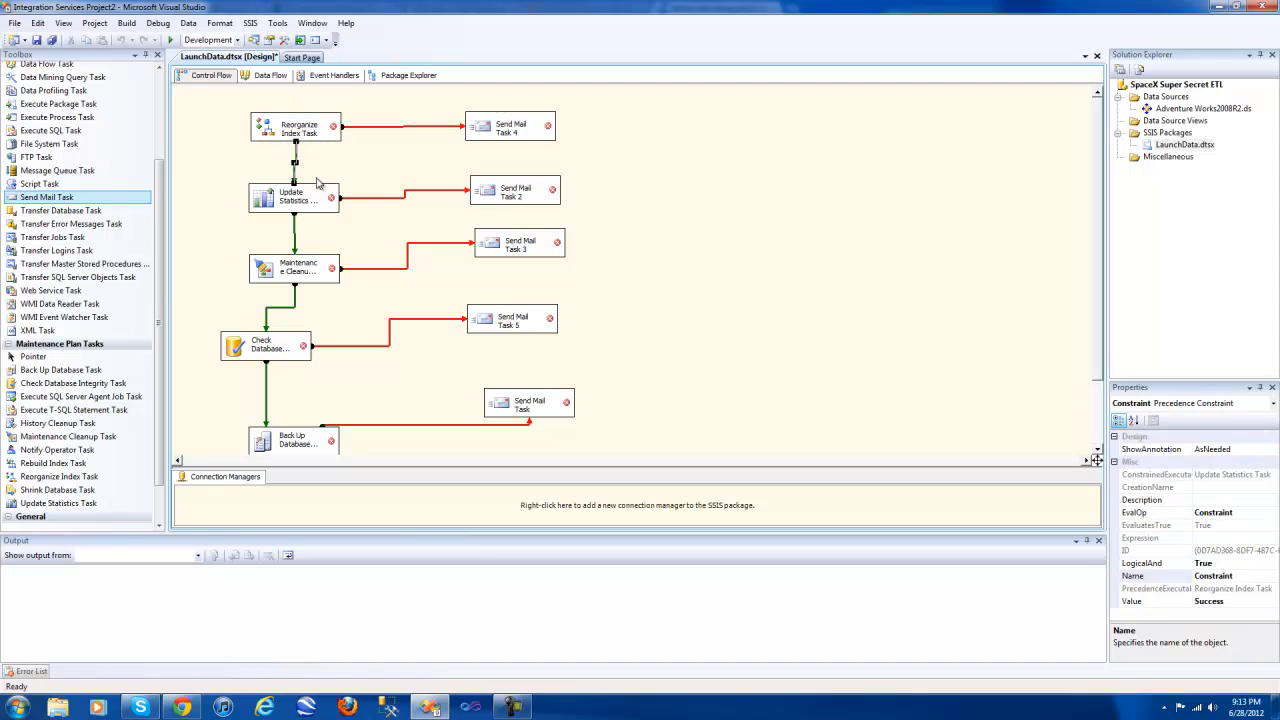
left_click(650, 300)
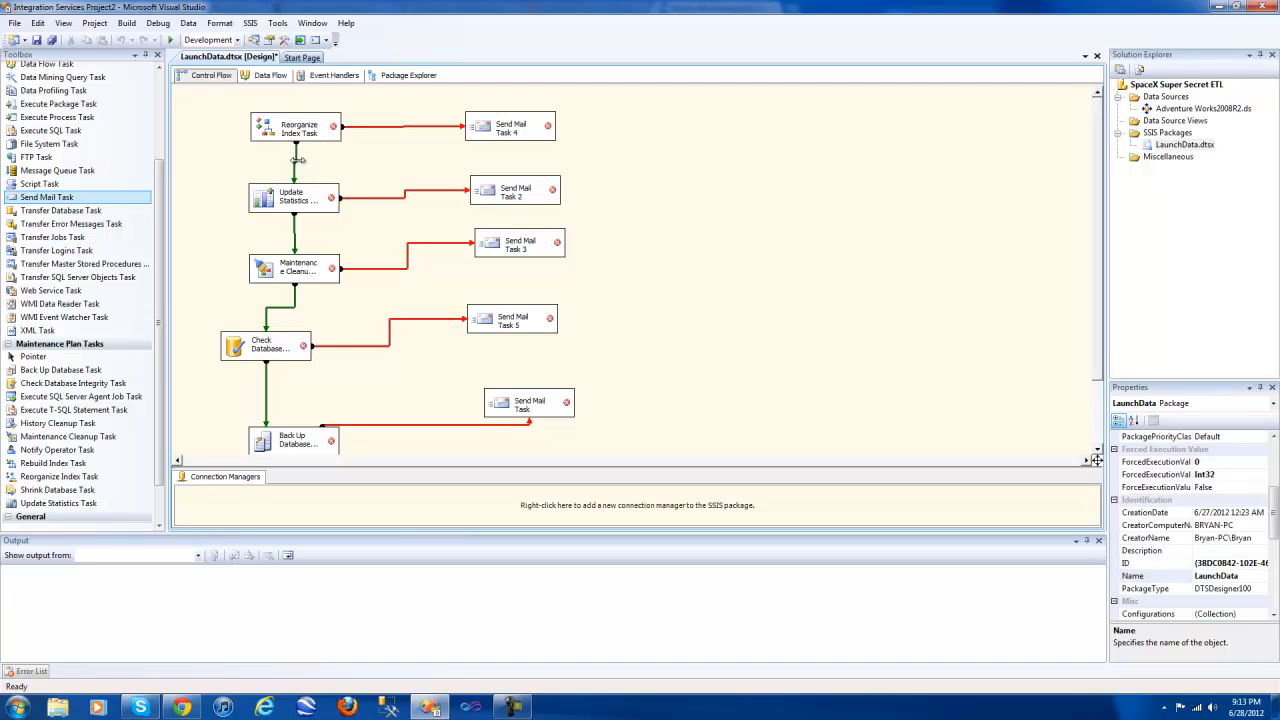
right_click(297, 160)
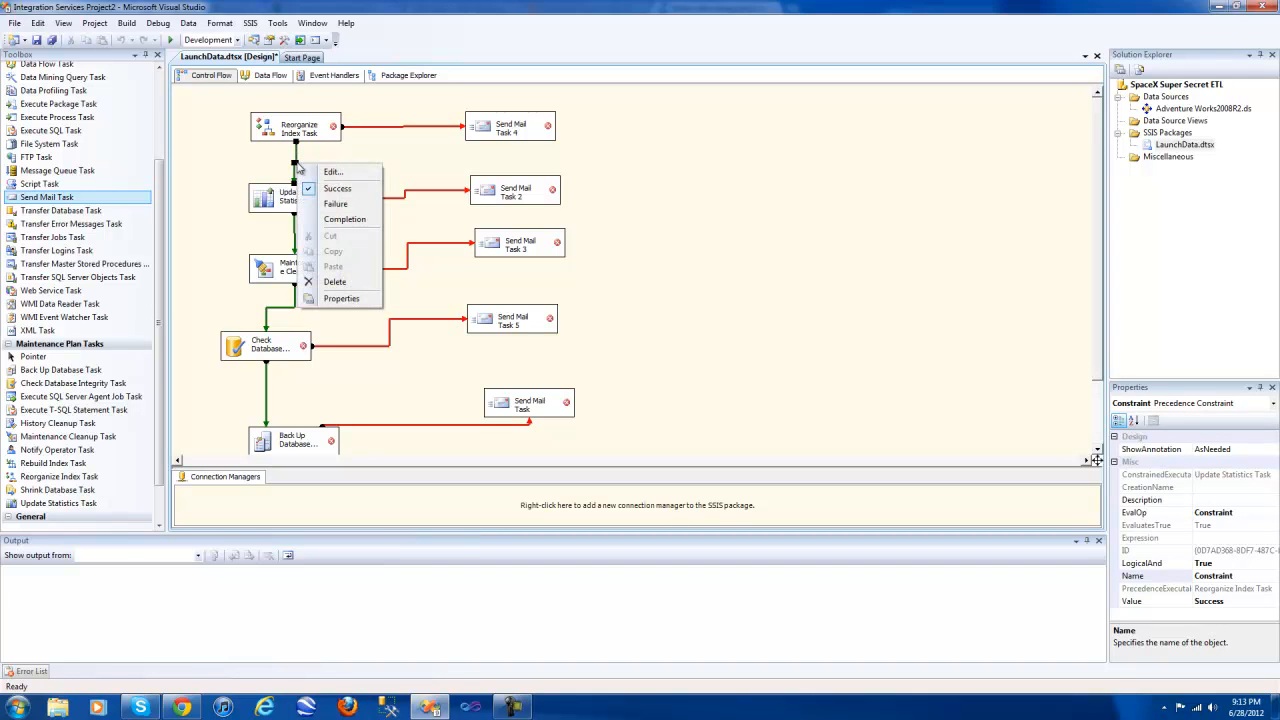
mouse_move(345, 219)
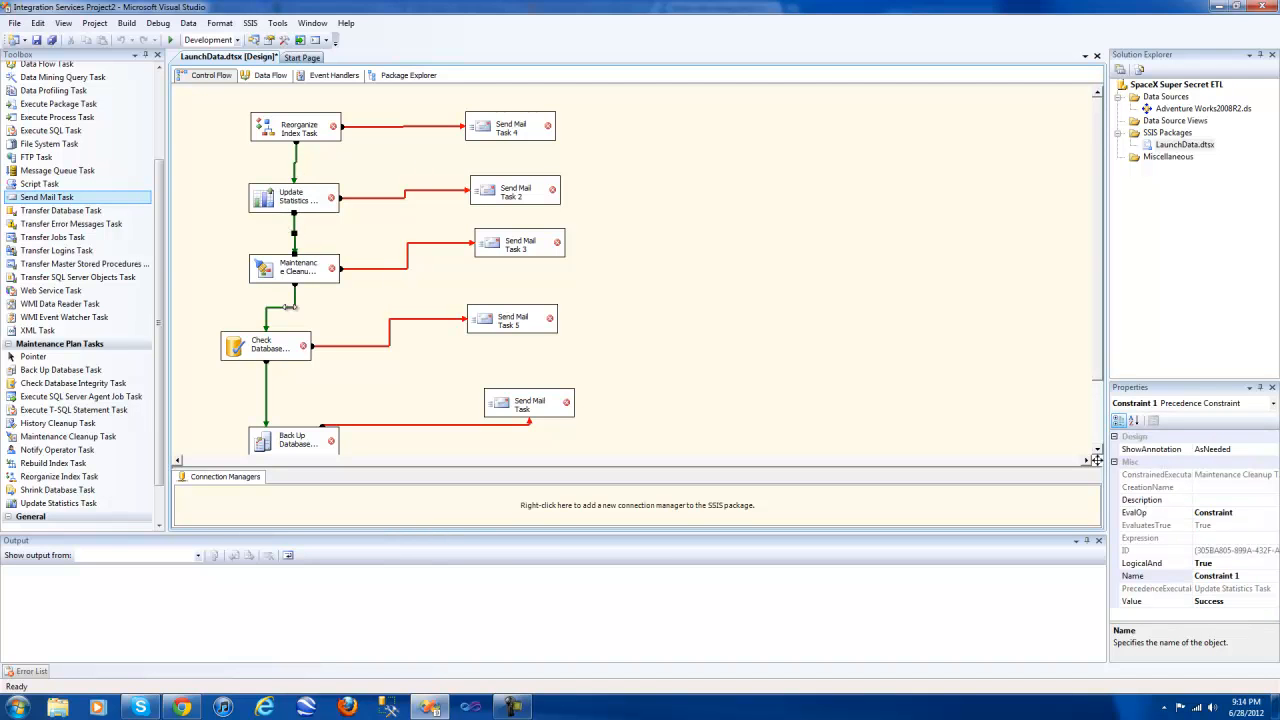
left_click(440, 243)
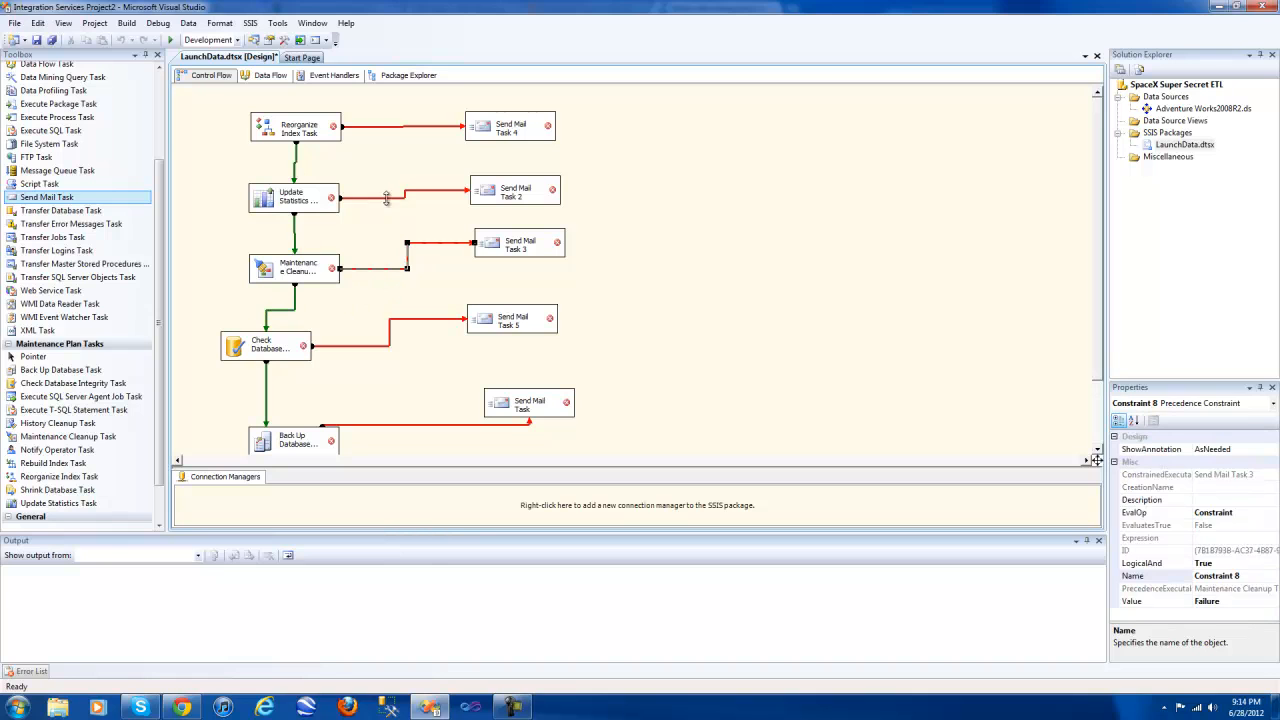
left_click(400, 126)
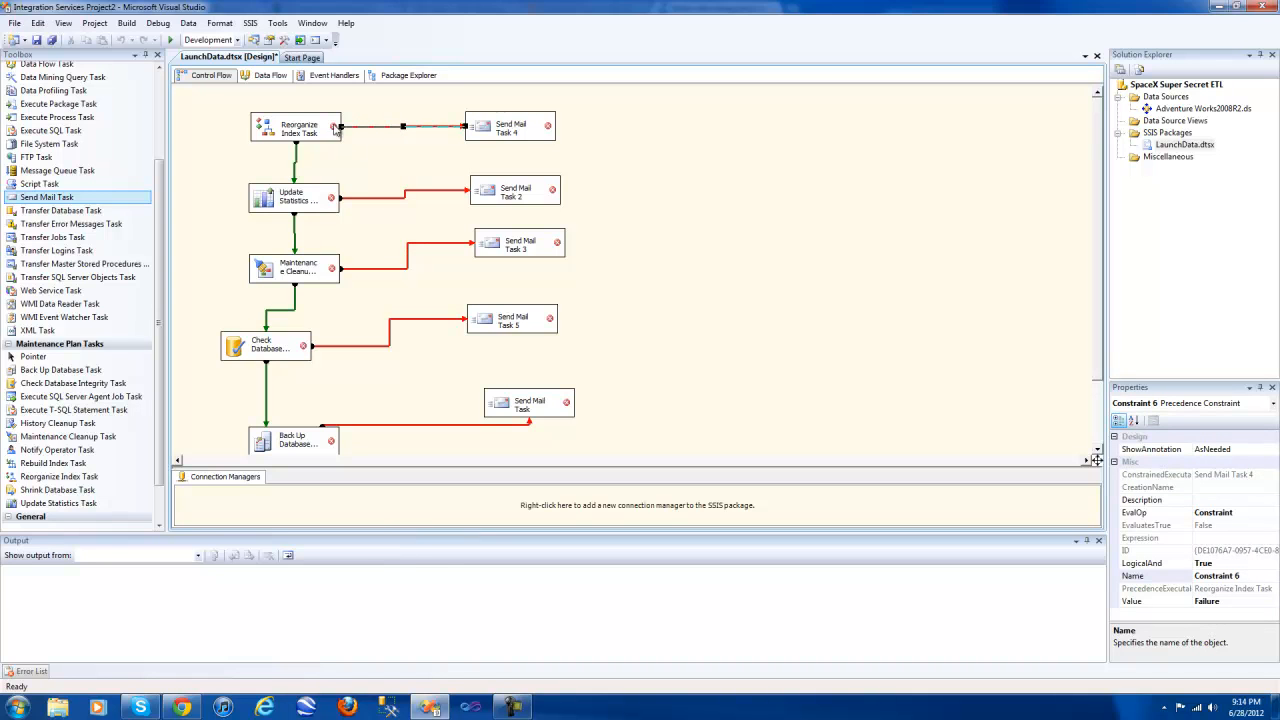
mouse_move(518, 138)
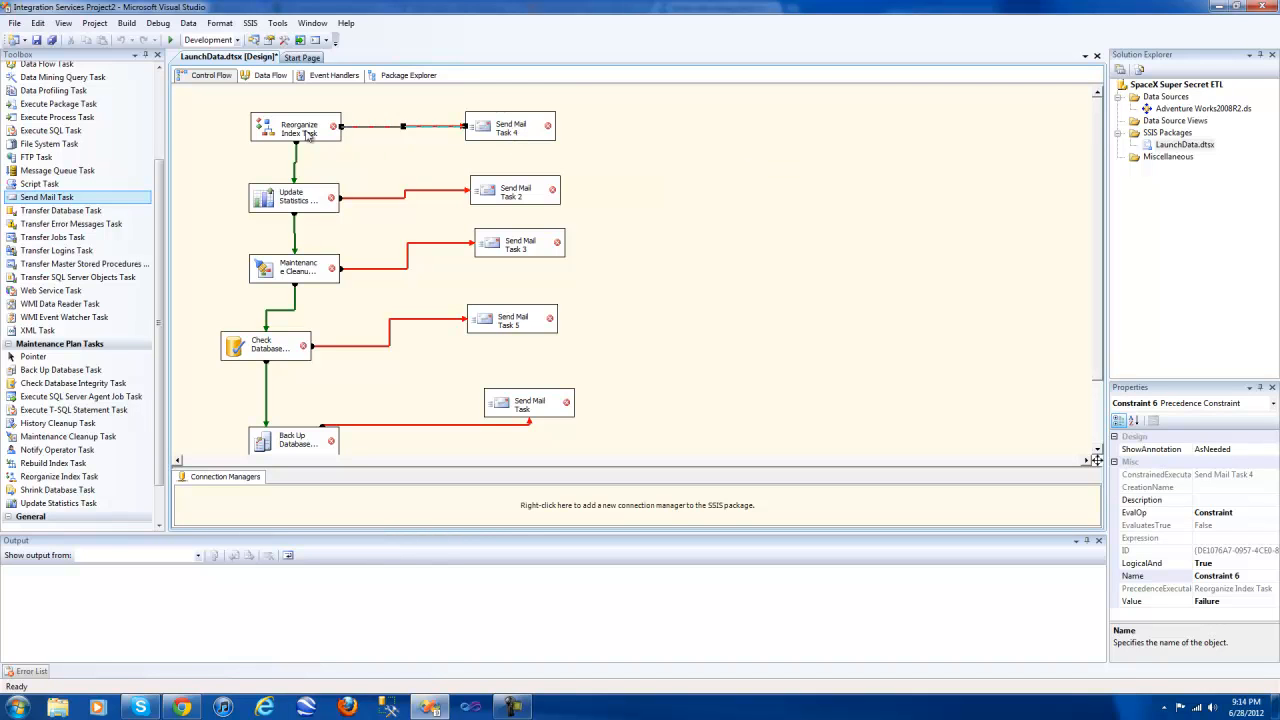
mouse_move(298, 135)
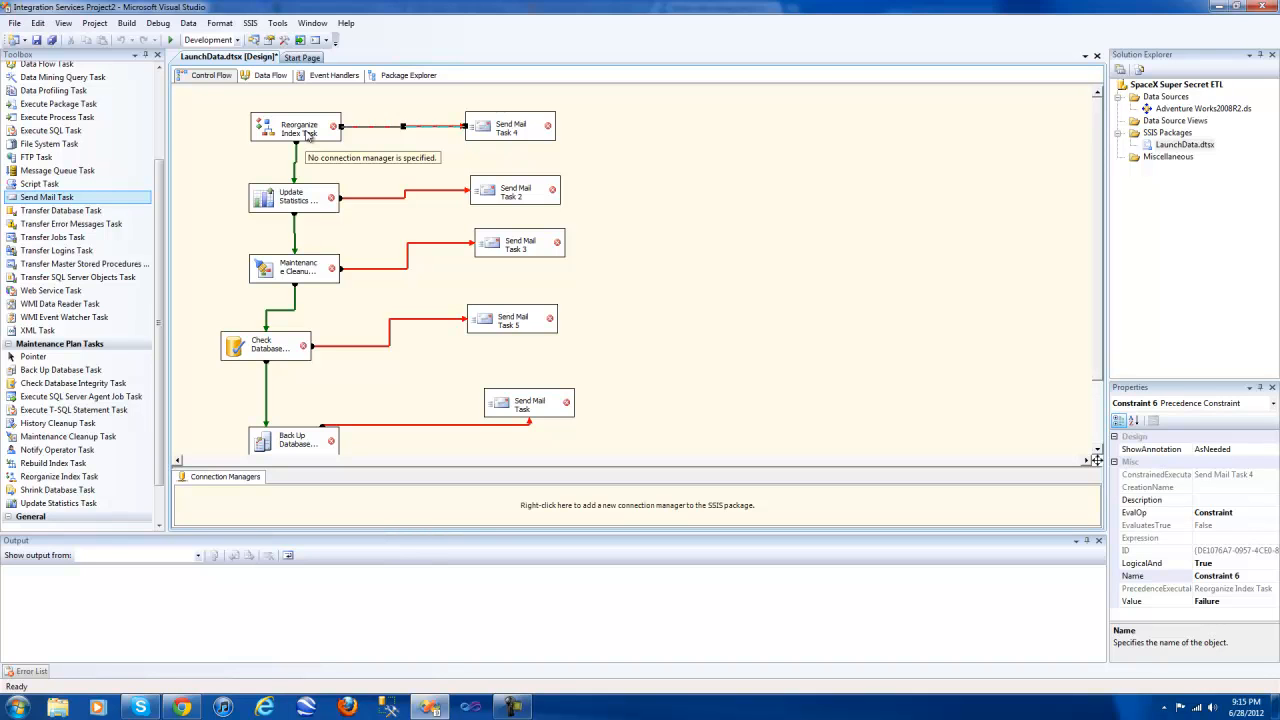
mouse_move(300, 280)
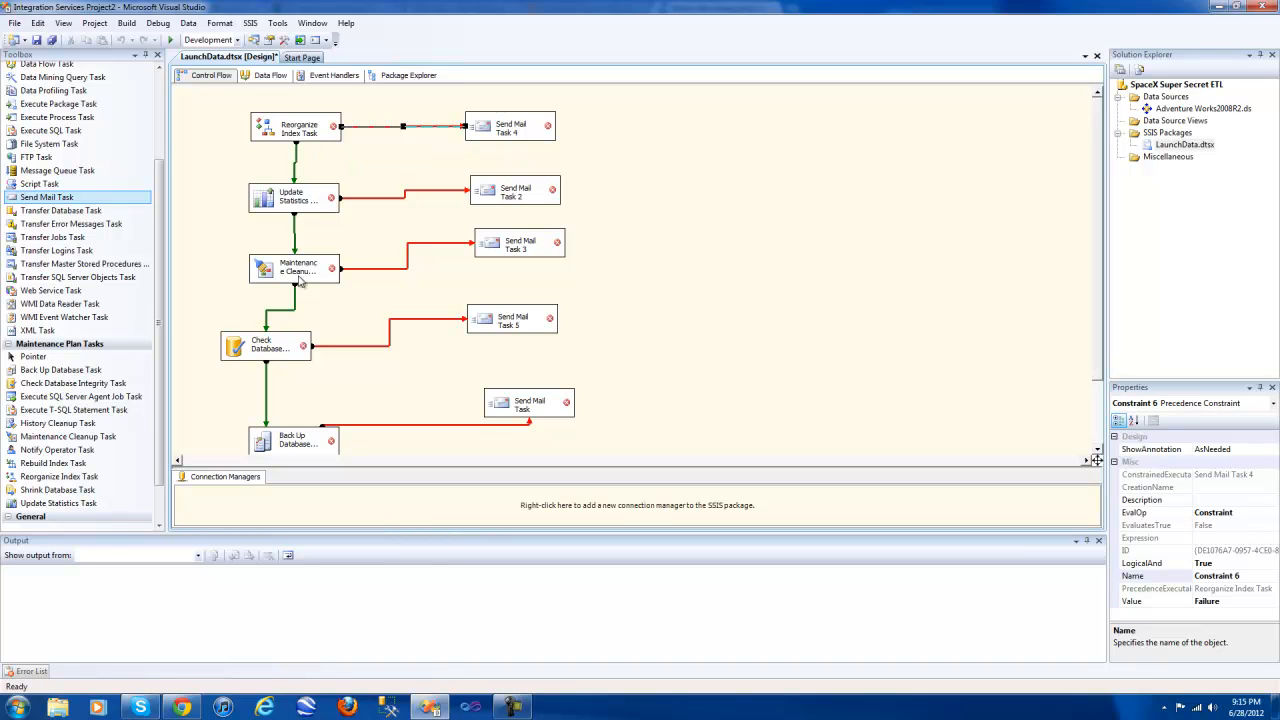
- Inspect Maintenance Cleanup, Check Database Integrity and Send Mail Task 5, then view Back Up Database settings unchanged
left_click(294, 268)
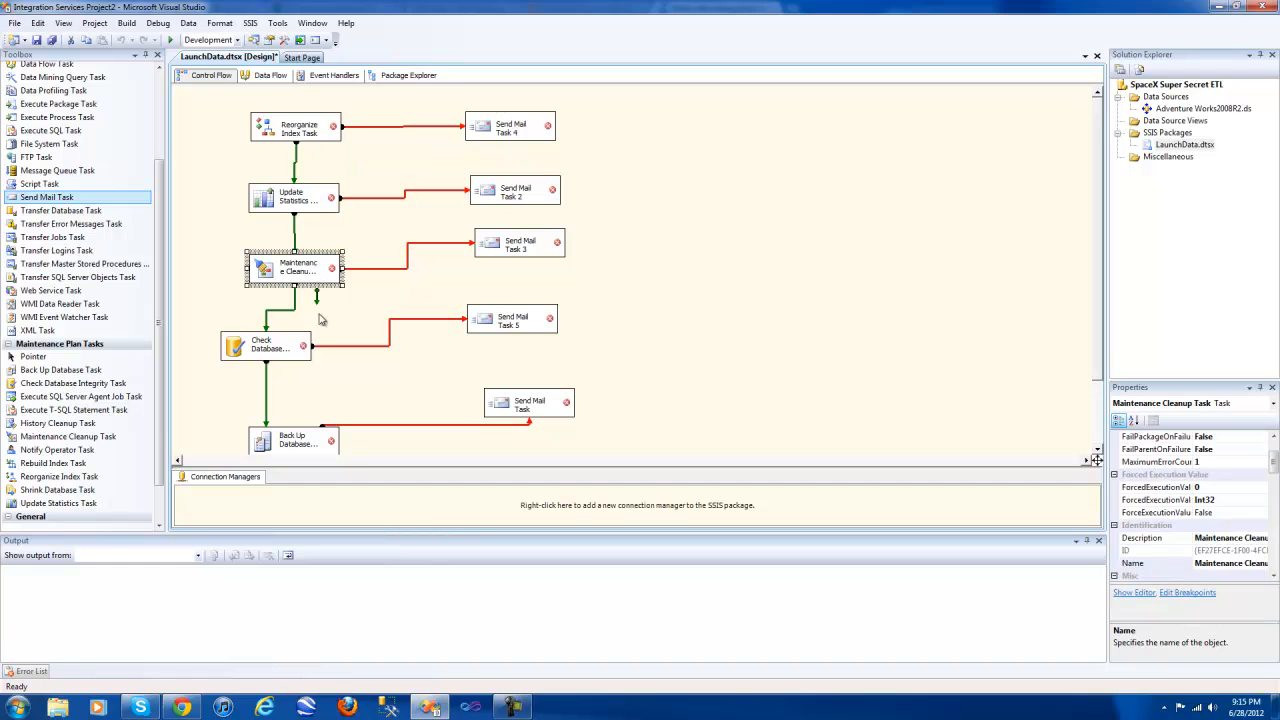
left_click(265, 346)
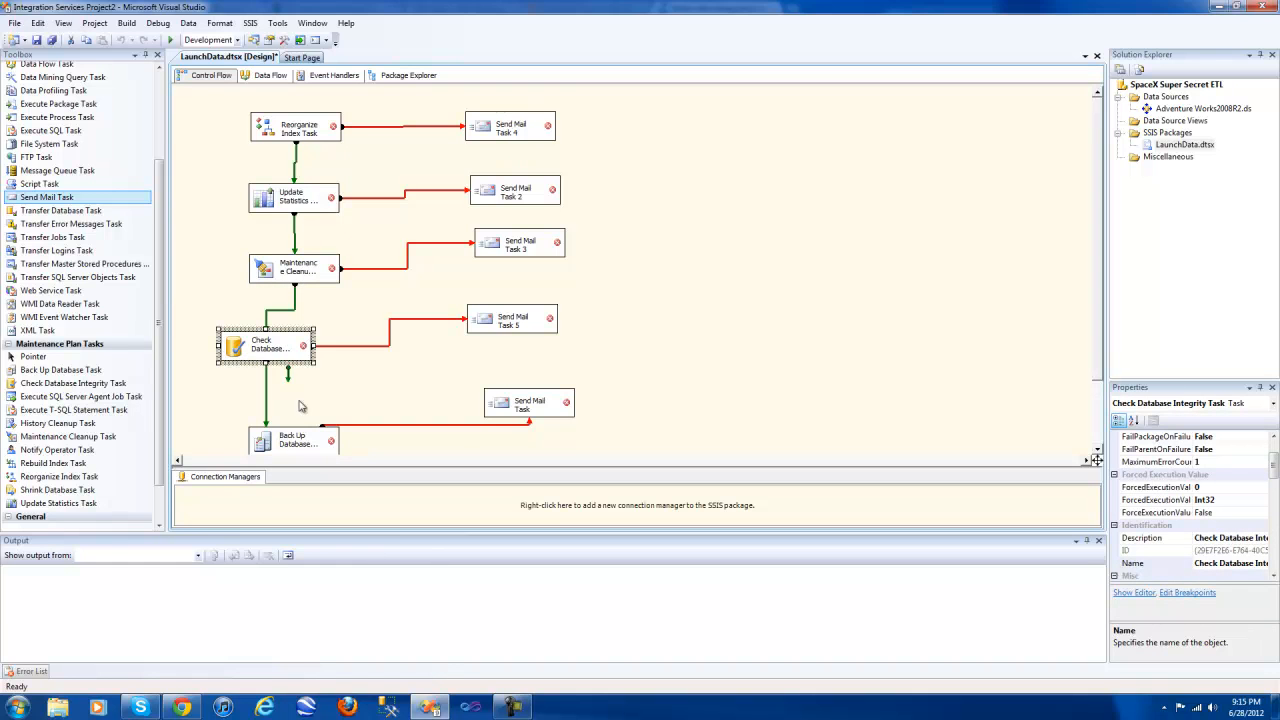
mouse_move(290, 365)
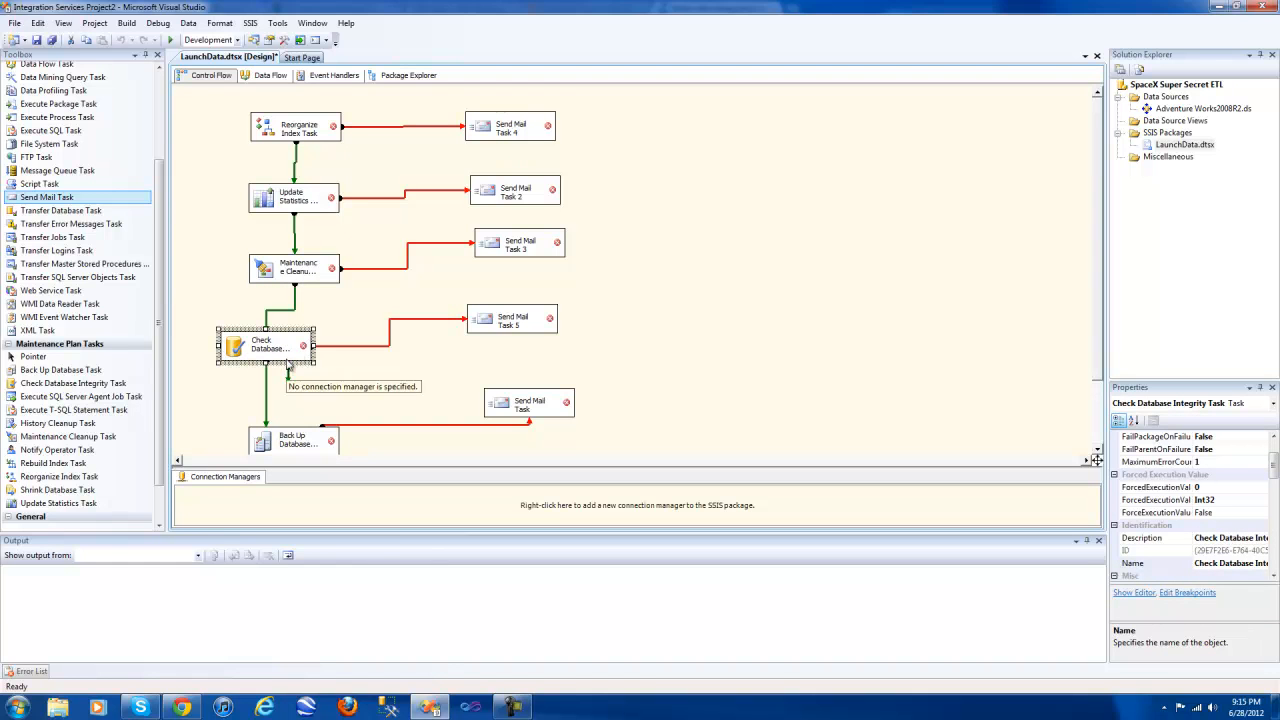
mouse_move(290, 362)
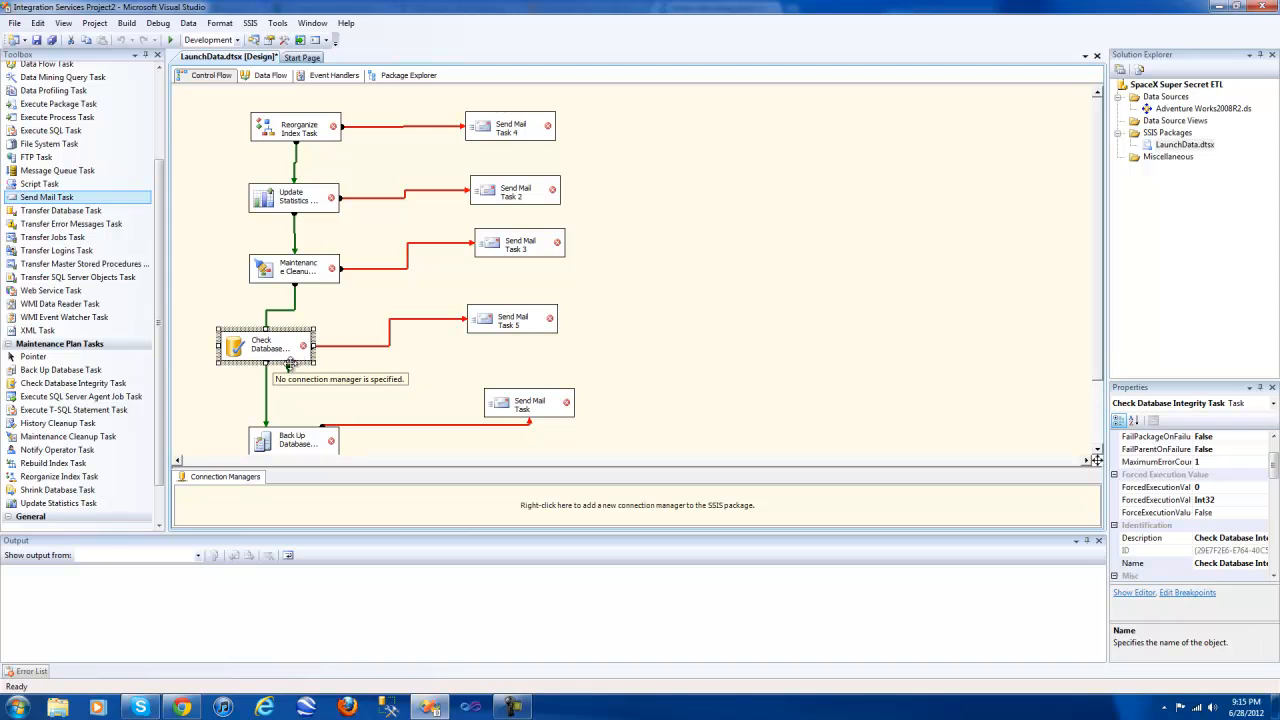
mouse_move(500, 324)
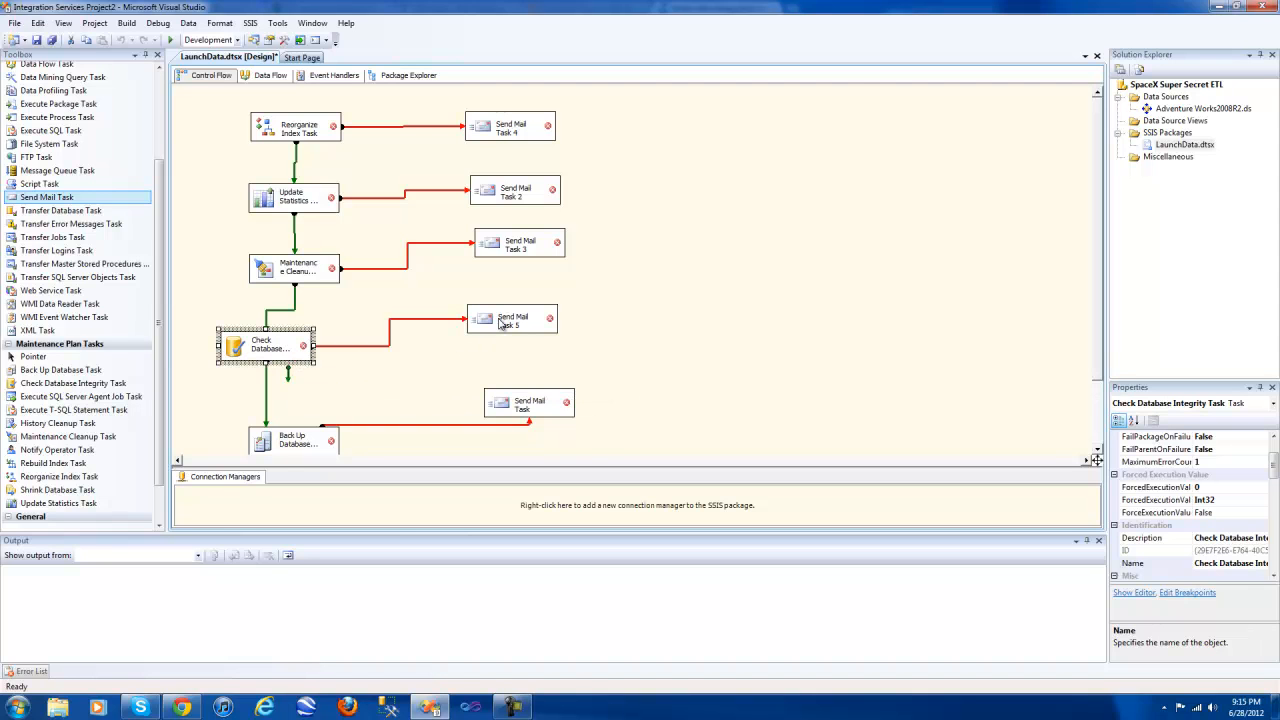
left_click(512, 318)
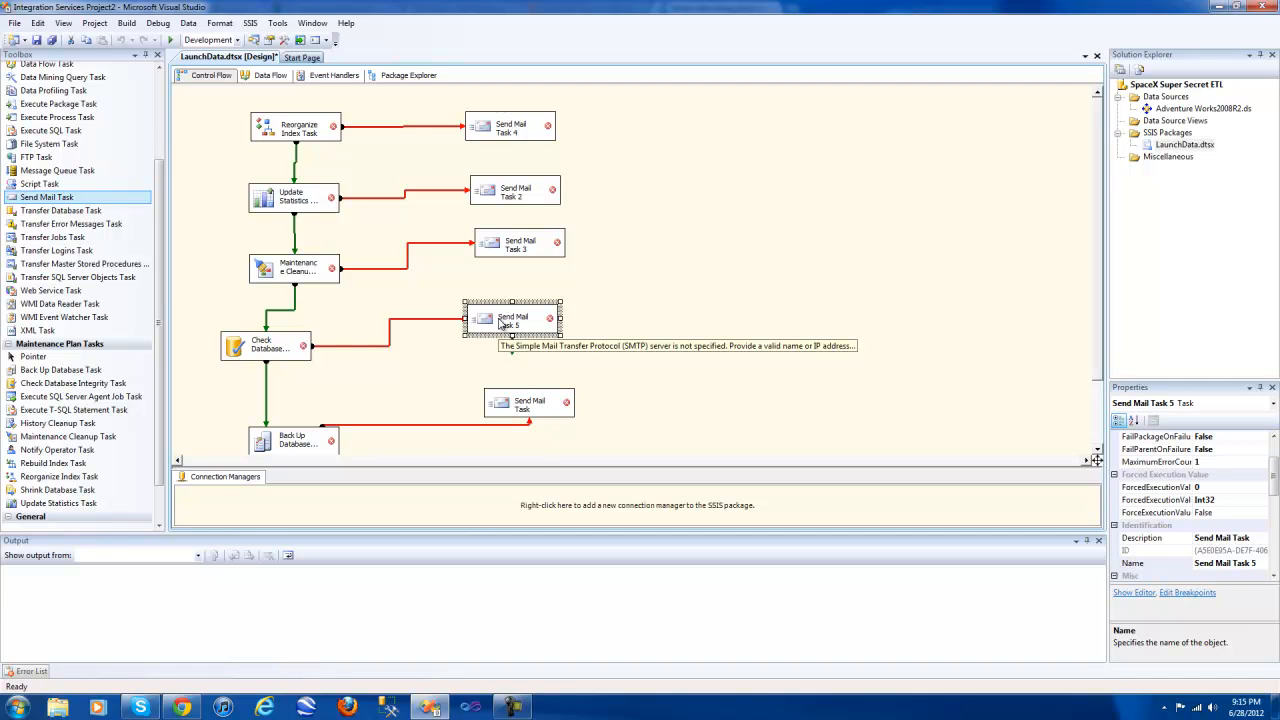
left_click(290, 440)
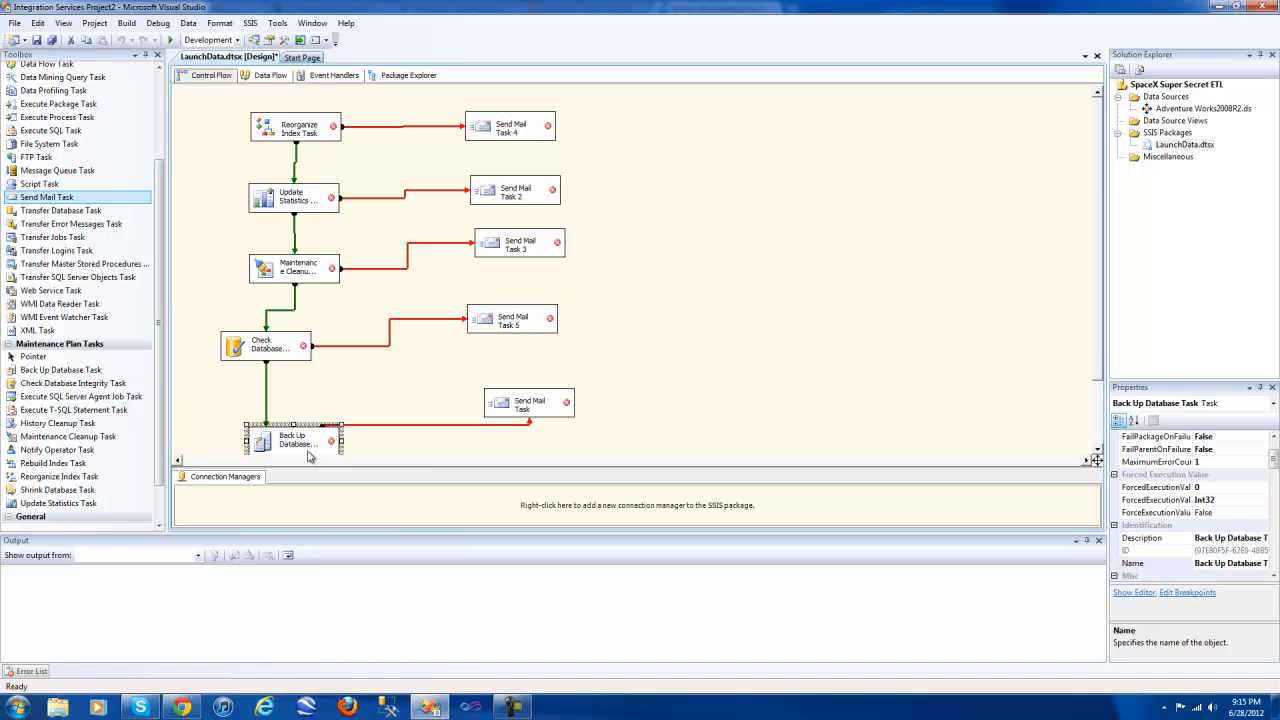
double_click(290, 440)
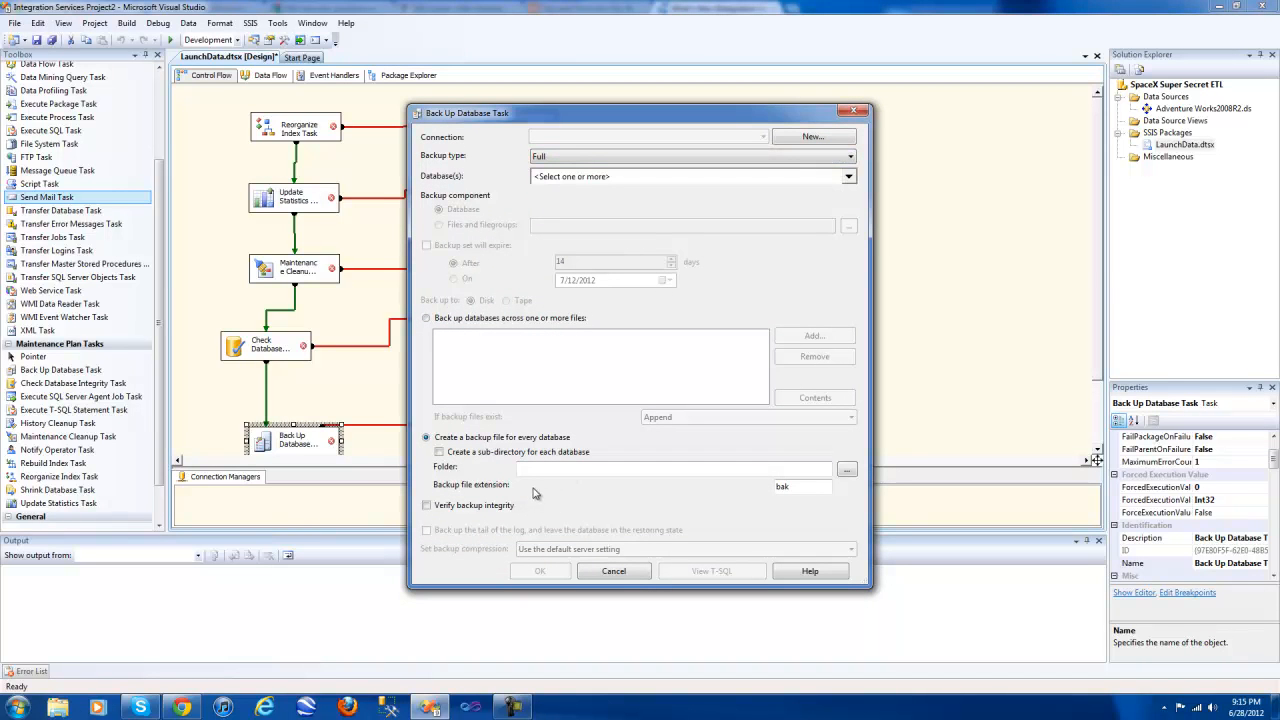
mouse_move(618, 525)
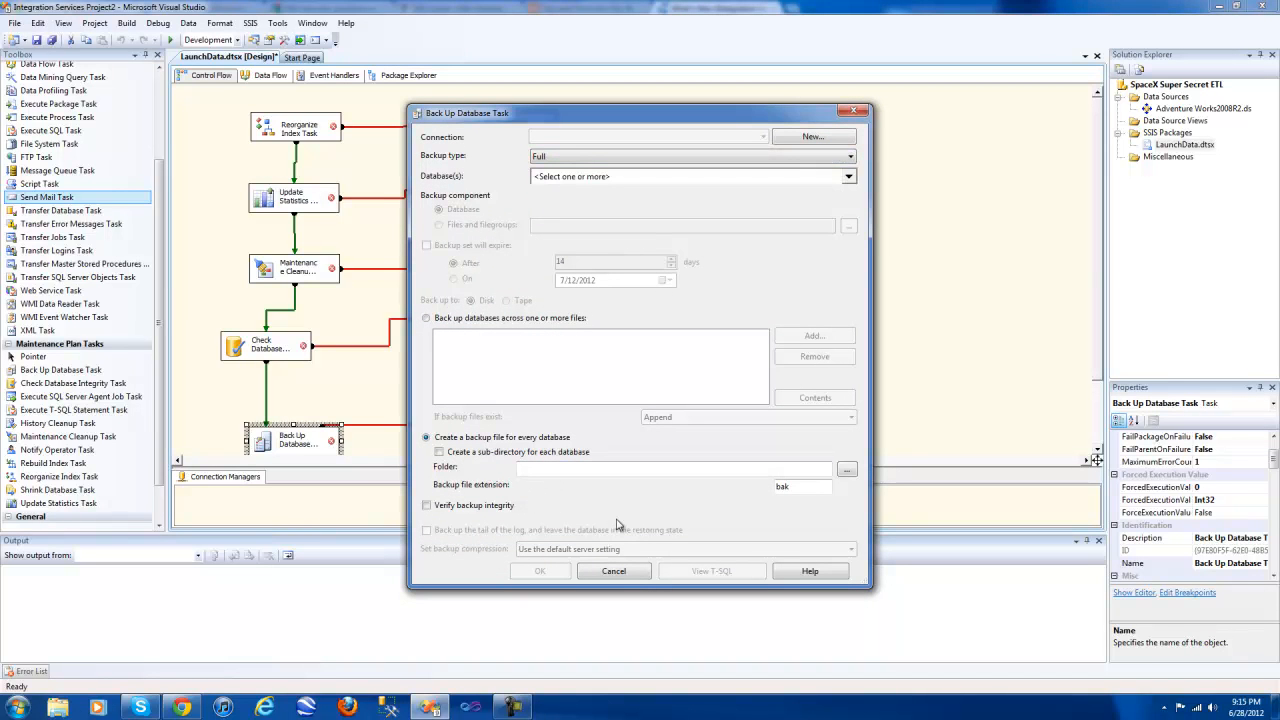
mouse_move(668, 570)
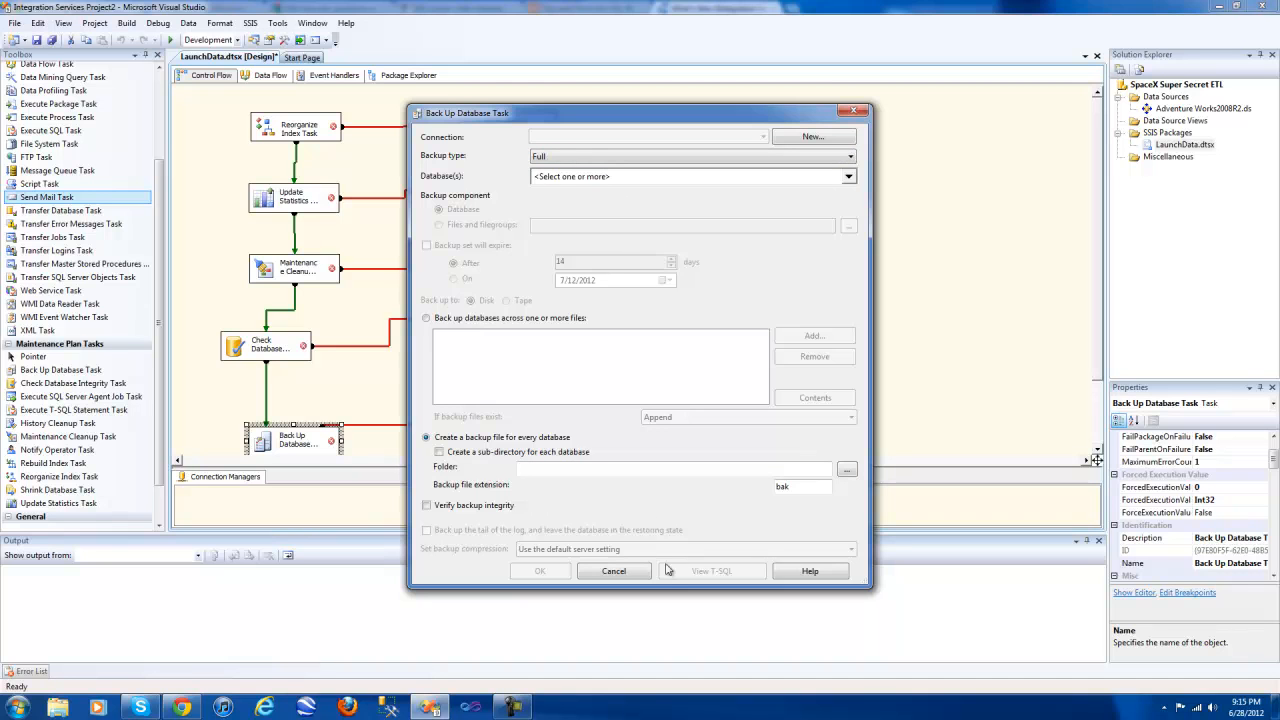
left_click(613, 571)
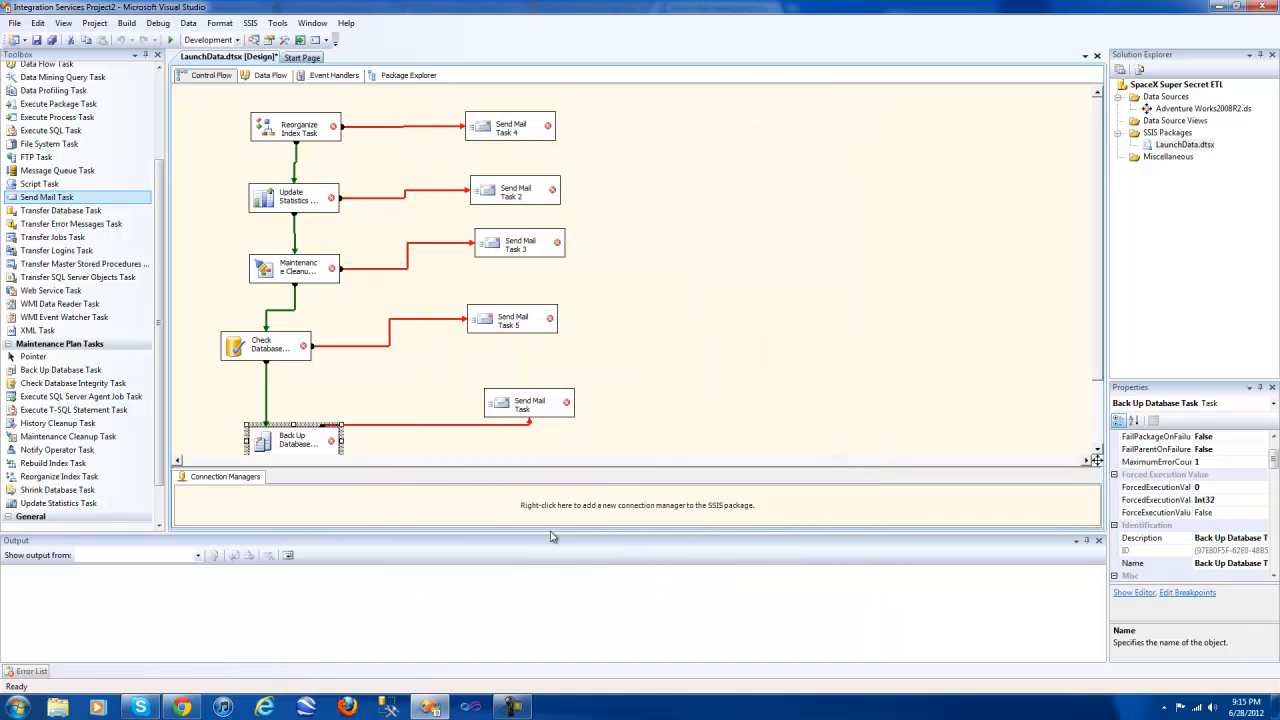
mouse_move(317, 447)
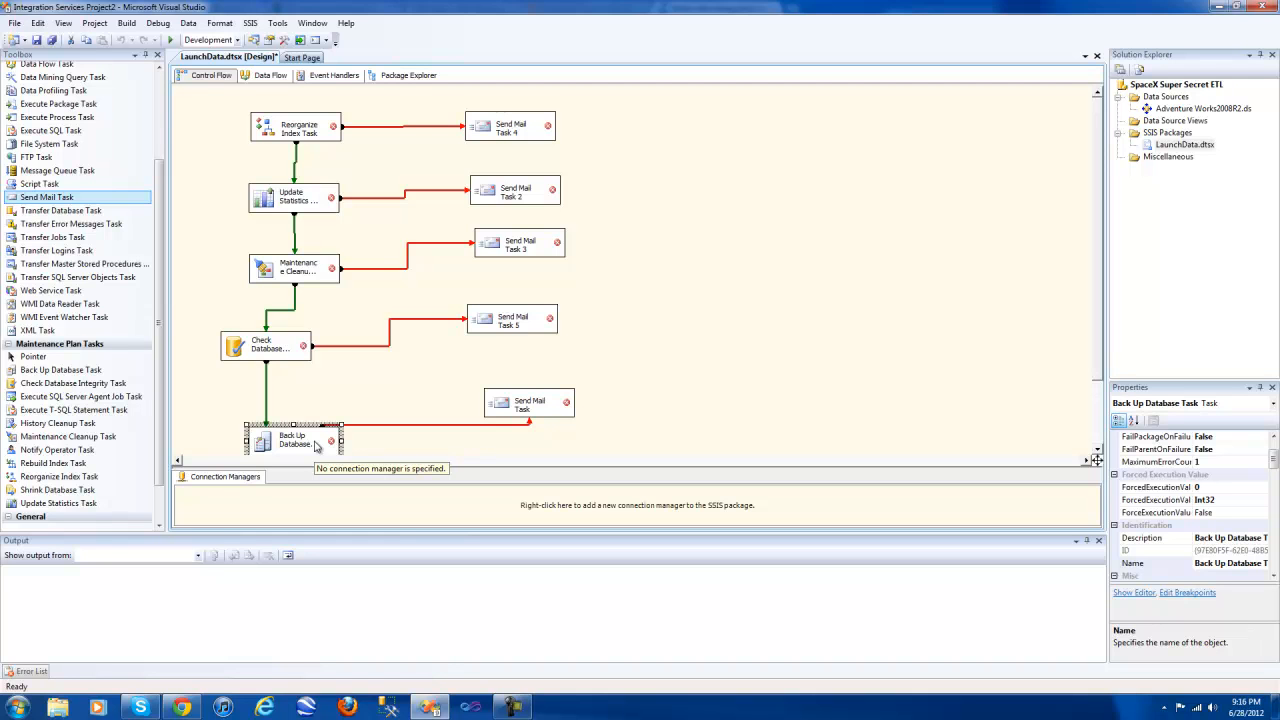
mouse_move(506, 408)
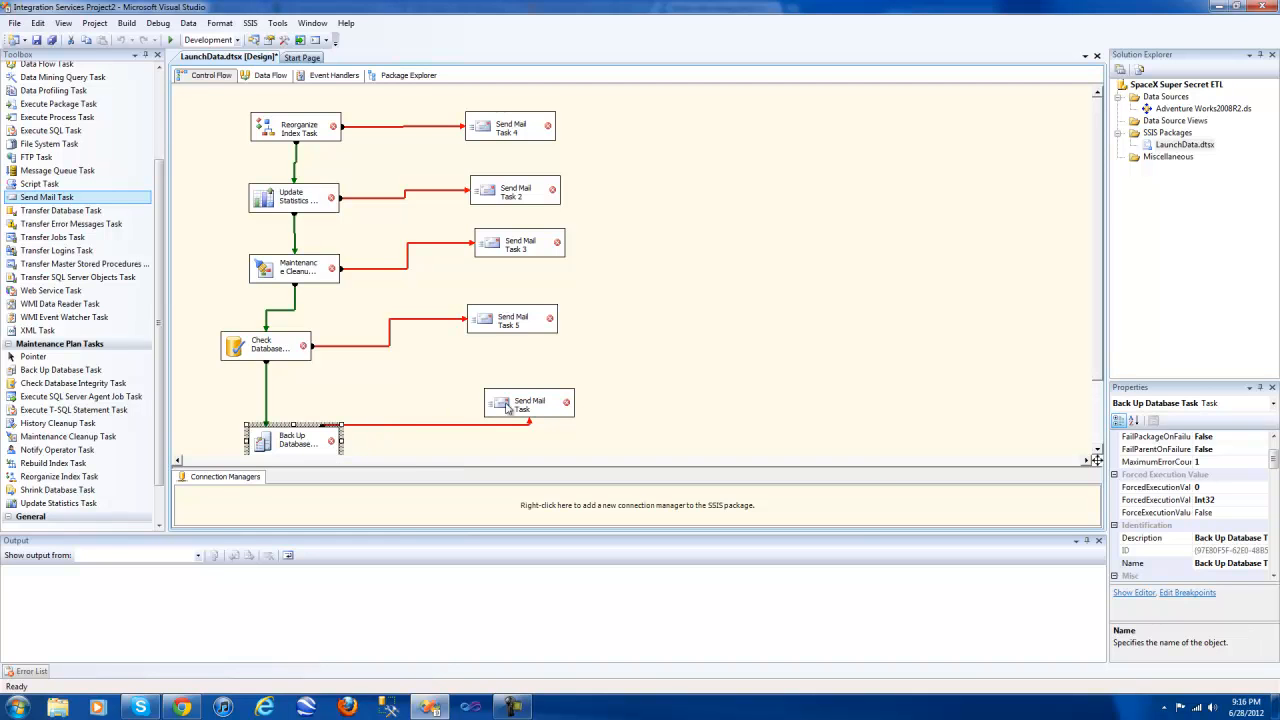
- View the Send Mail Task's SmtpConnection options, which show only a new-connection choice, and cancel
double_click(528, 402)
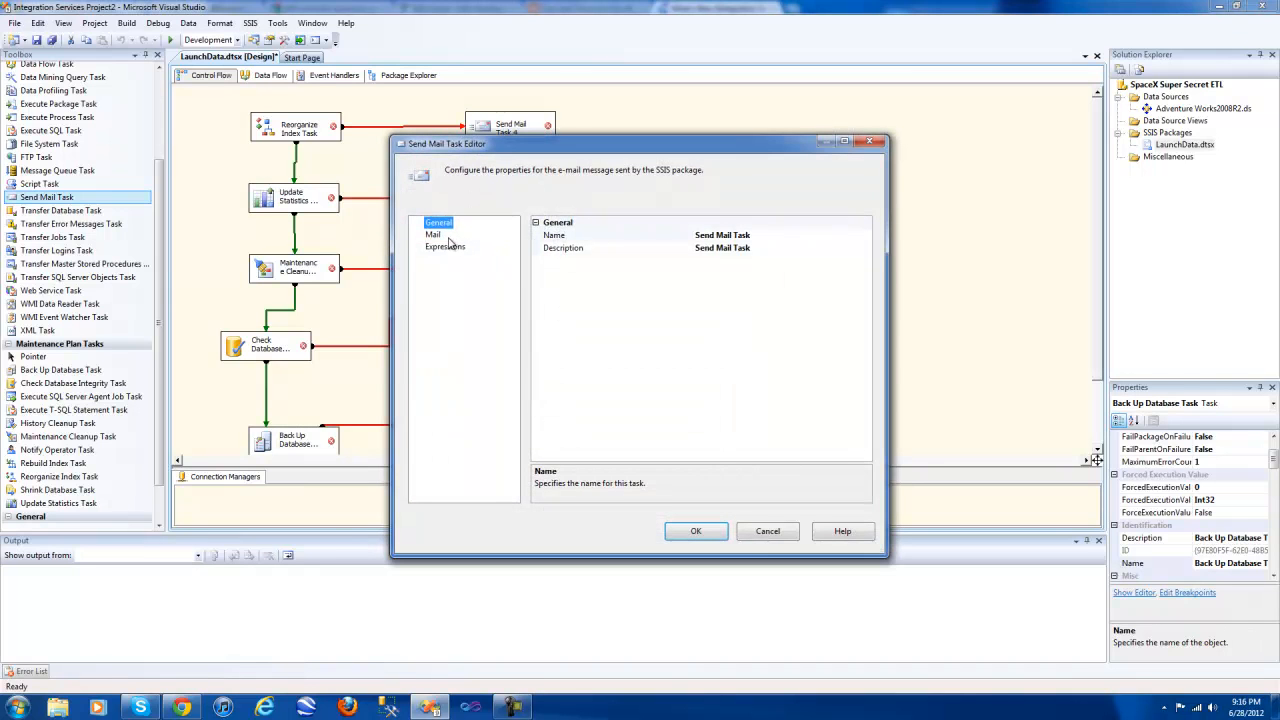
left_click(433, 234)
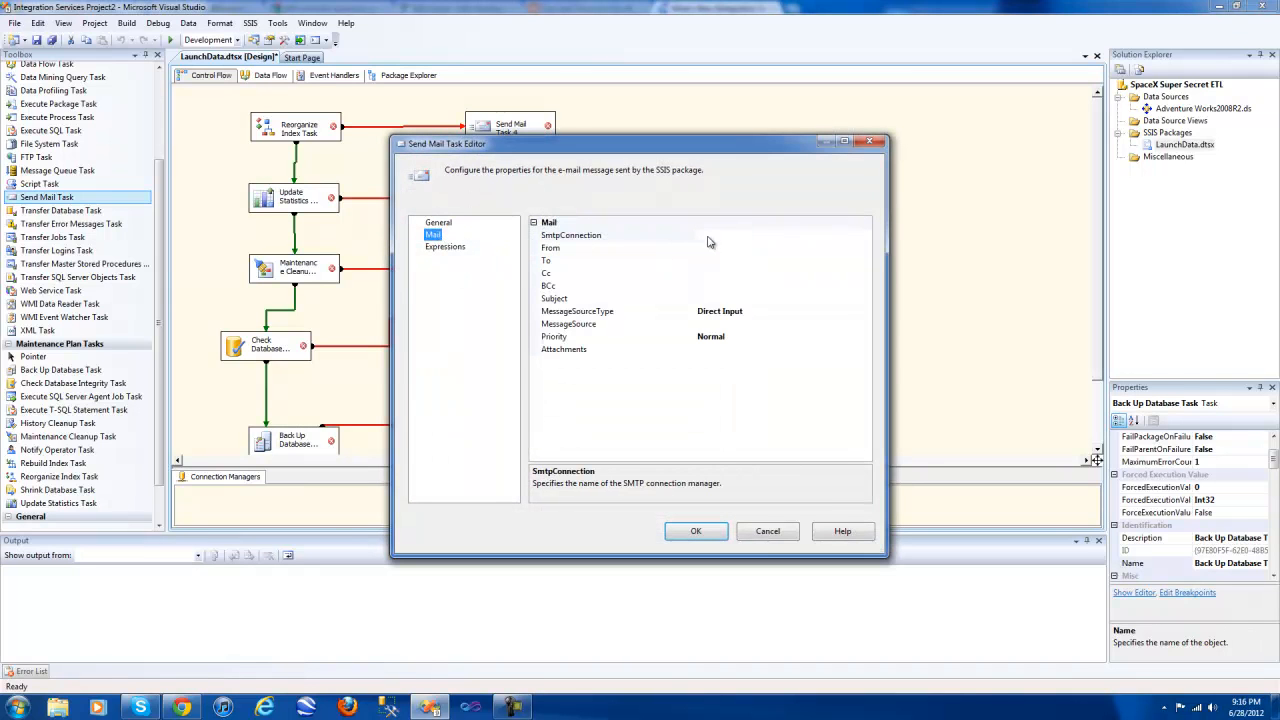
left_click(600, 234)
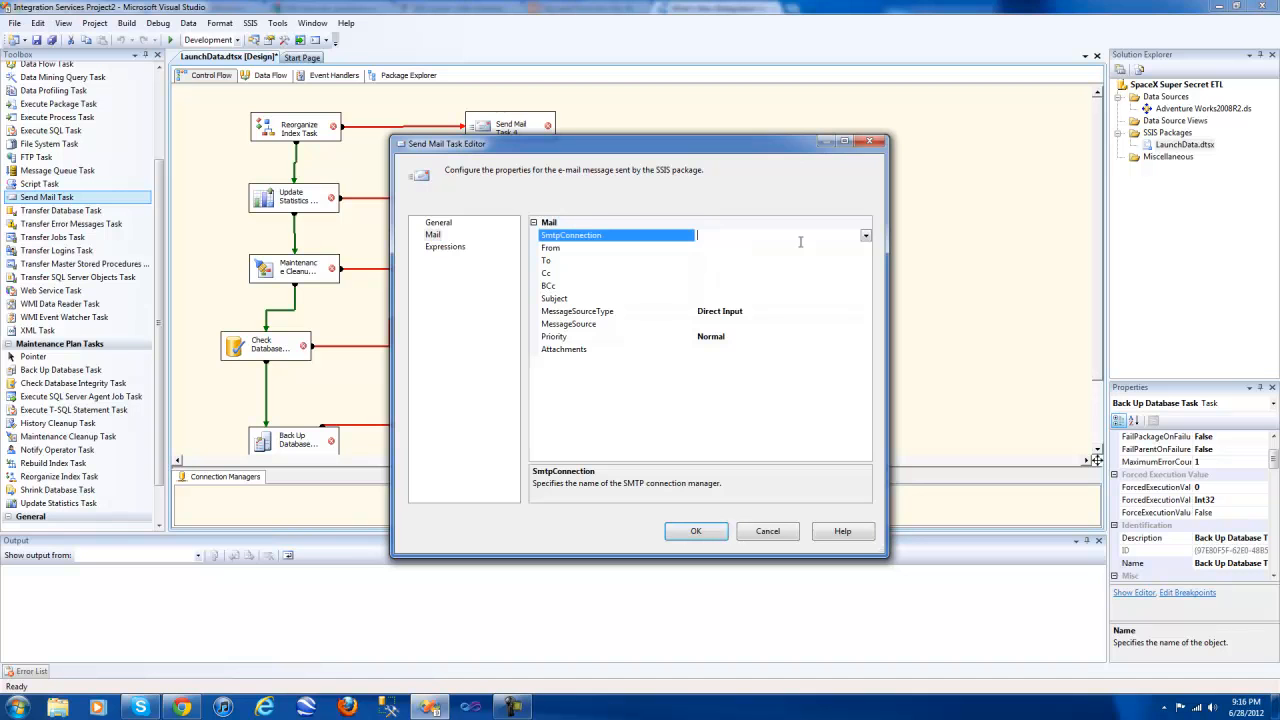
left_click(864, 235)
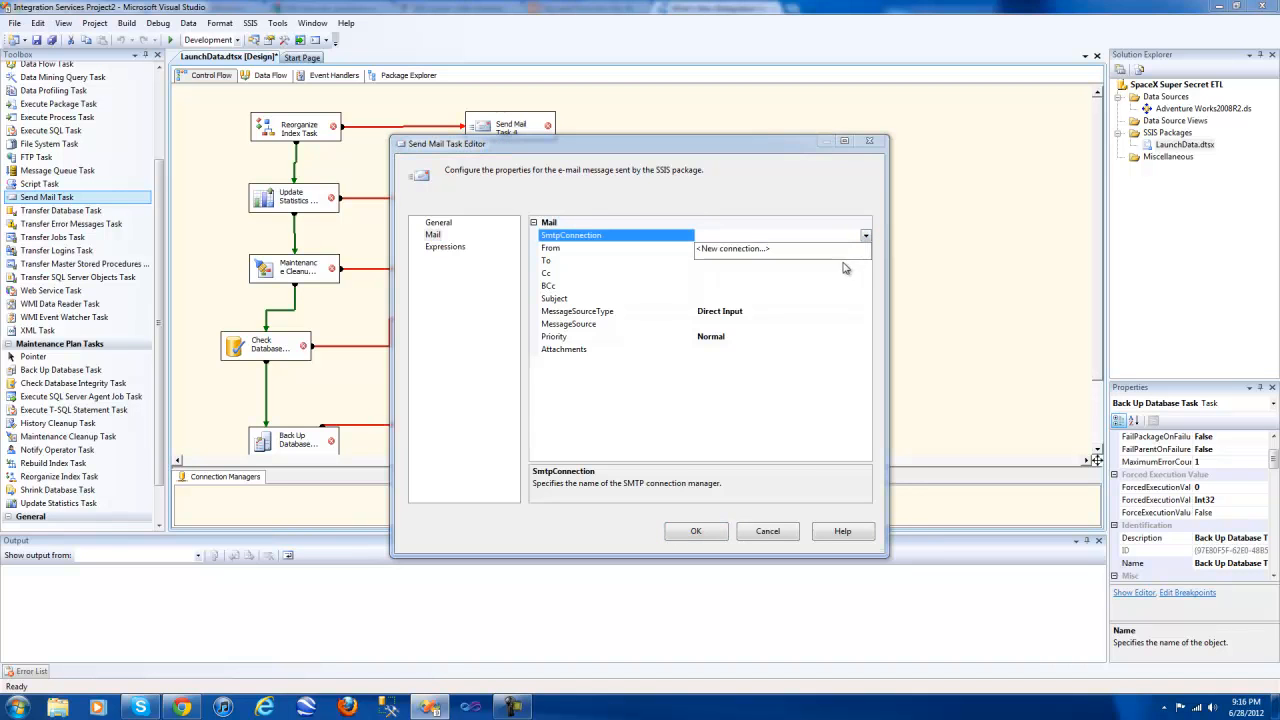
left_click(731, 248)
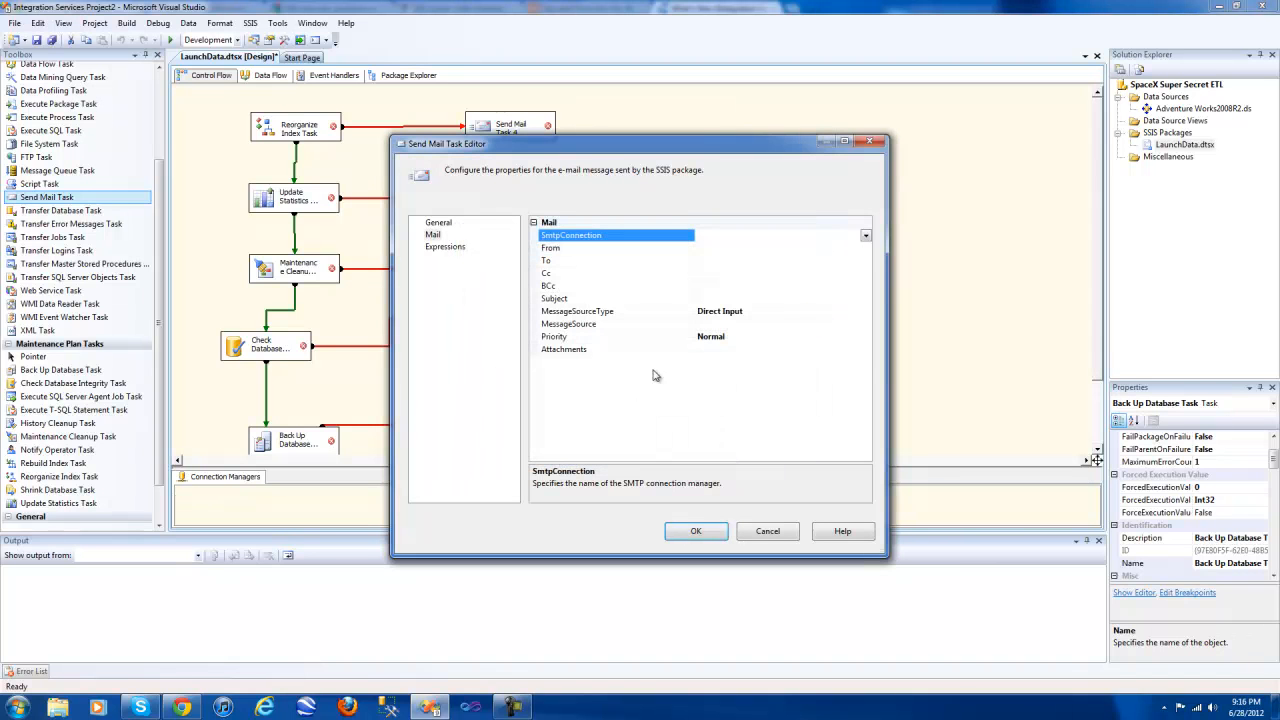
left_click(438, 222)
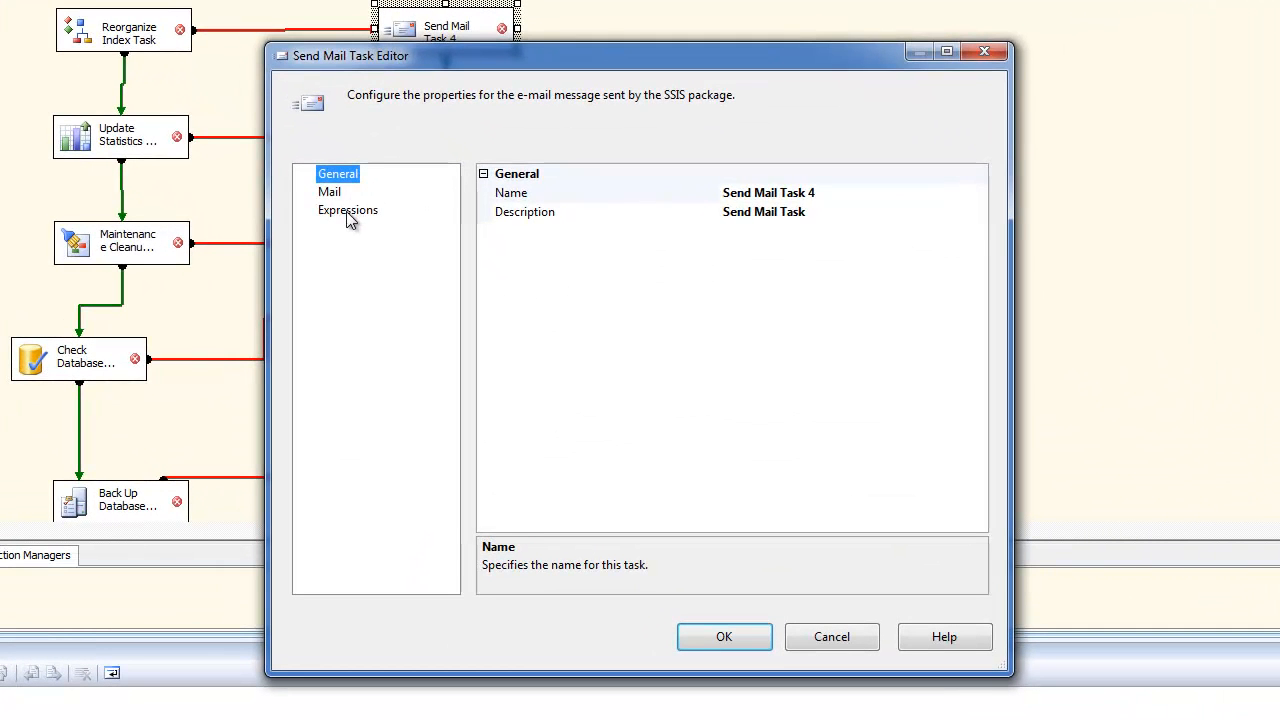
- Confirm Send Mail Task 4's SmtpConnection expression uses User::SMTPServer, then close with OK
left_click(347, 210)
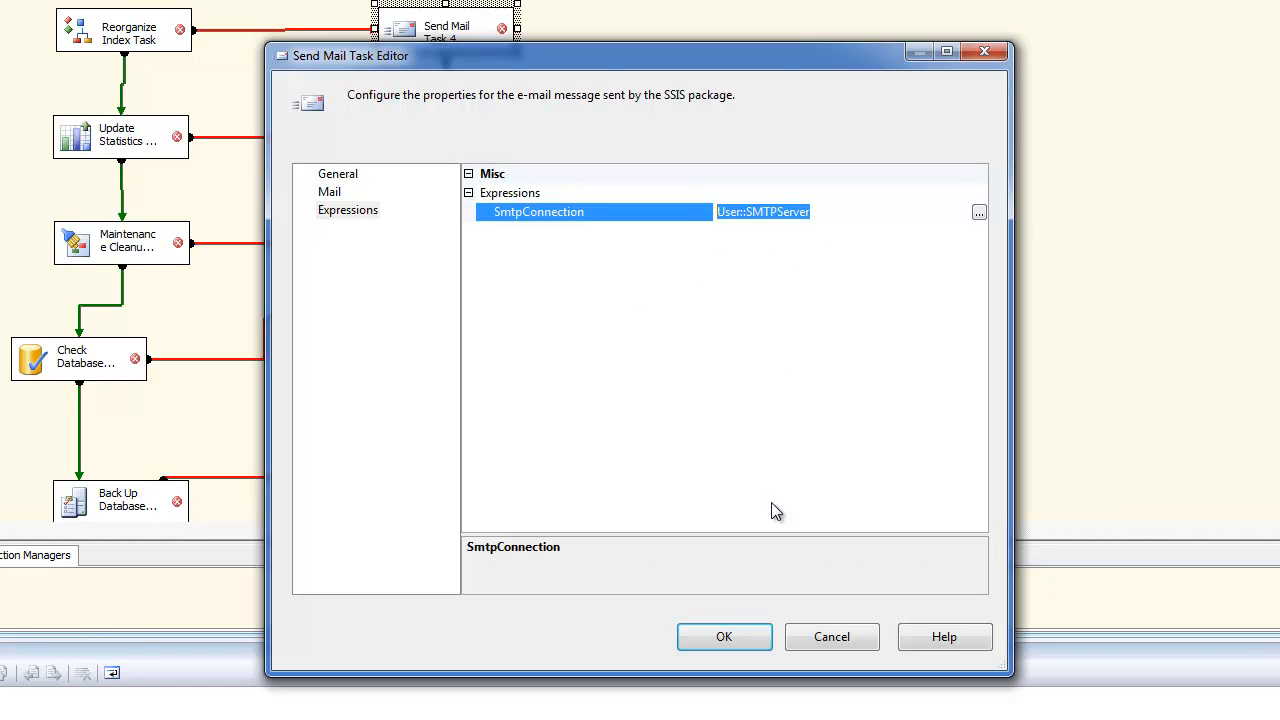
left_click(724, 637)
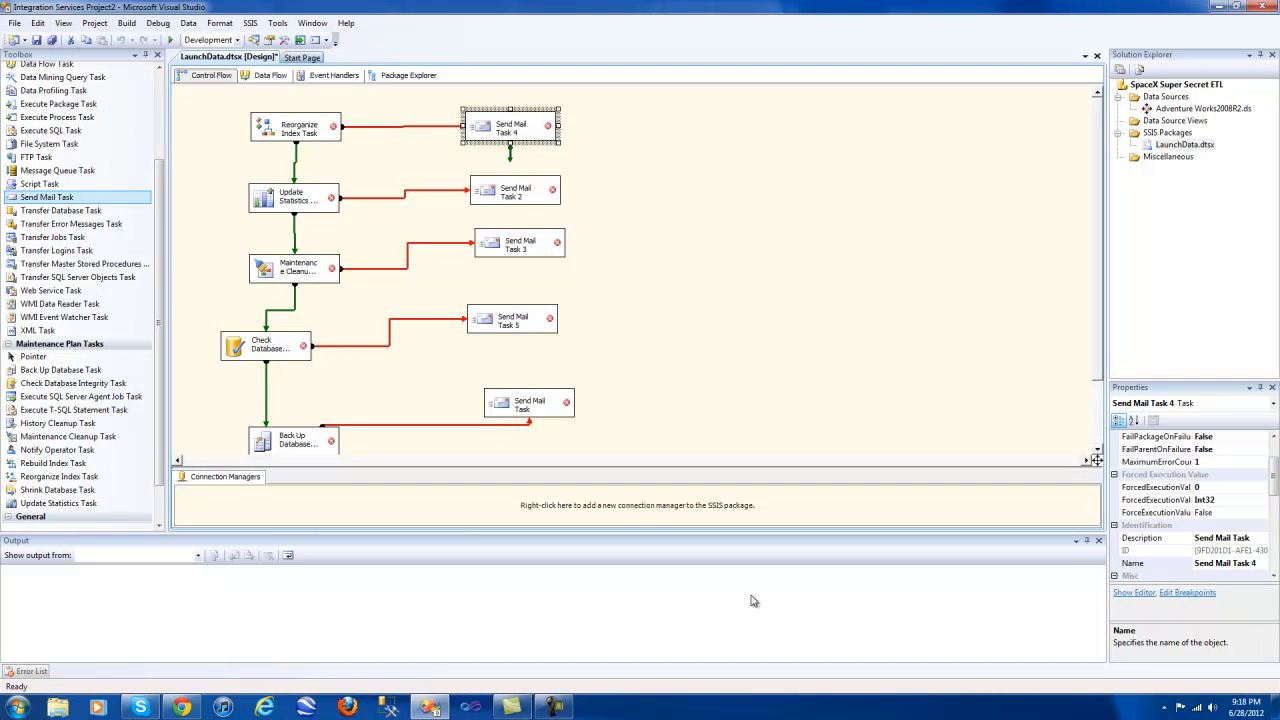
mouse_move(614, 599)
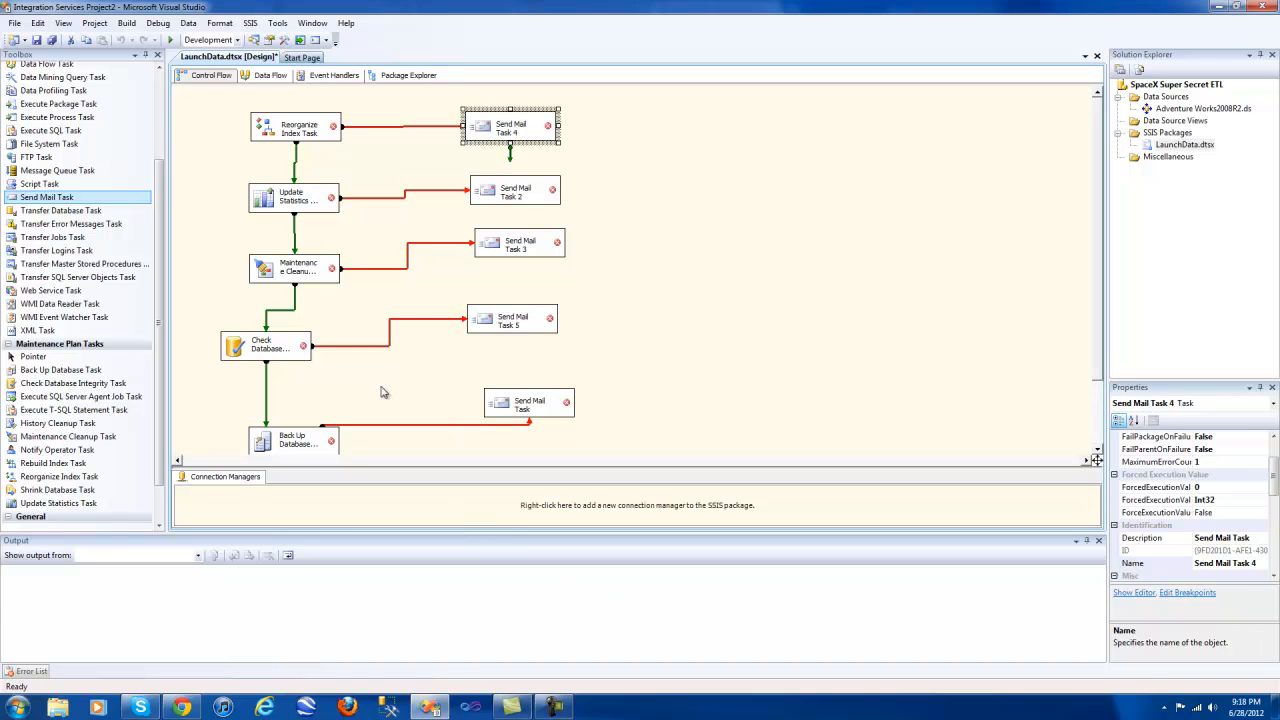
left_click(269, 75)
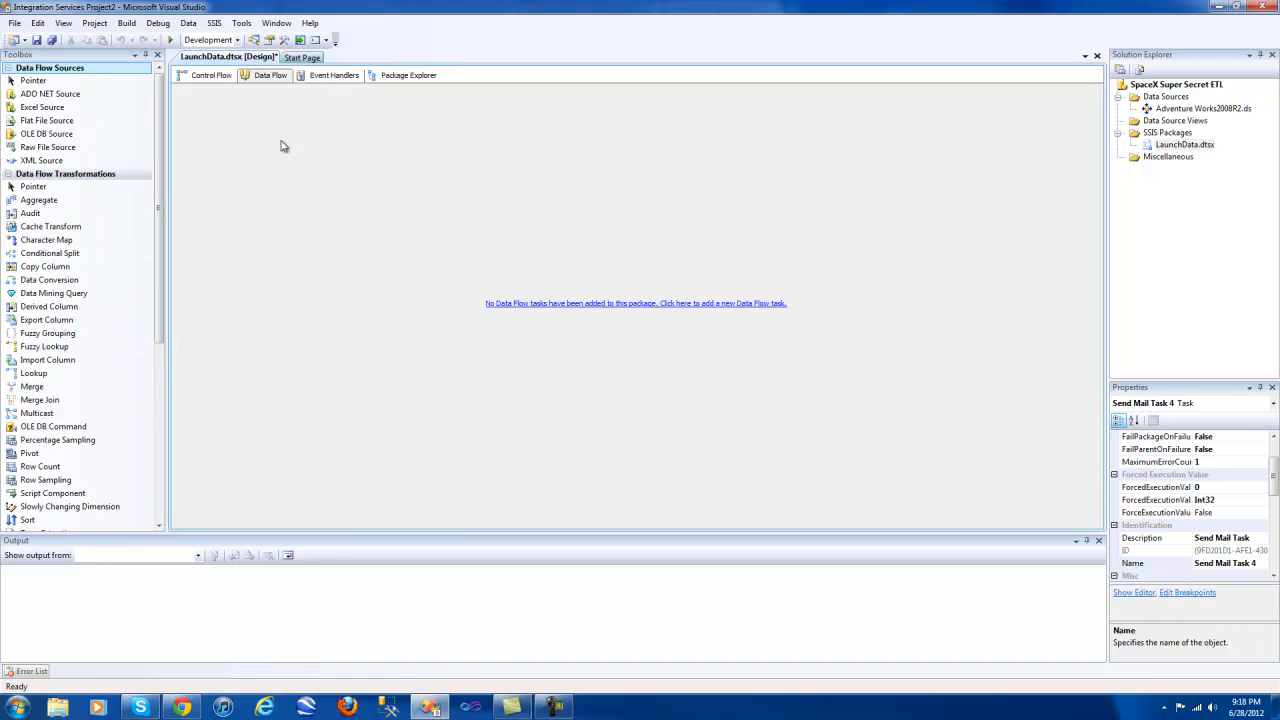
mouse_move(275, 147)
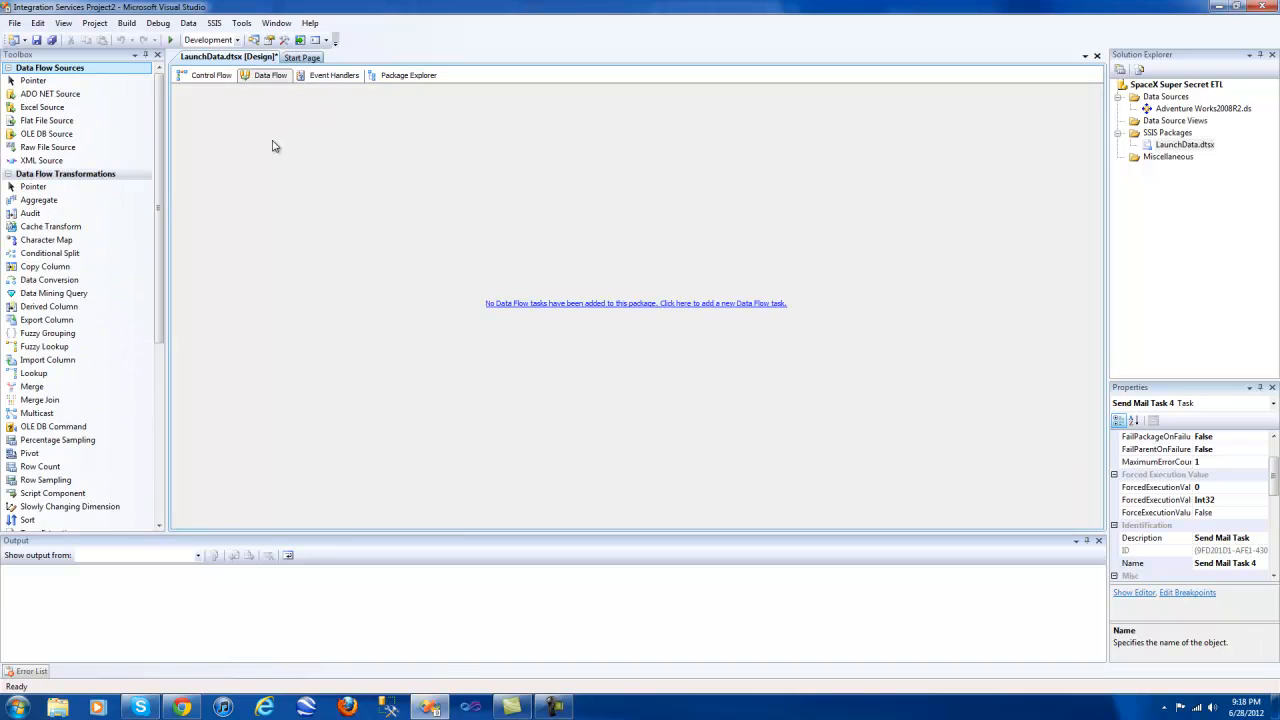
scroll("down", 3)
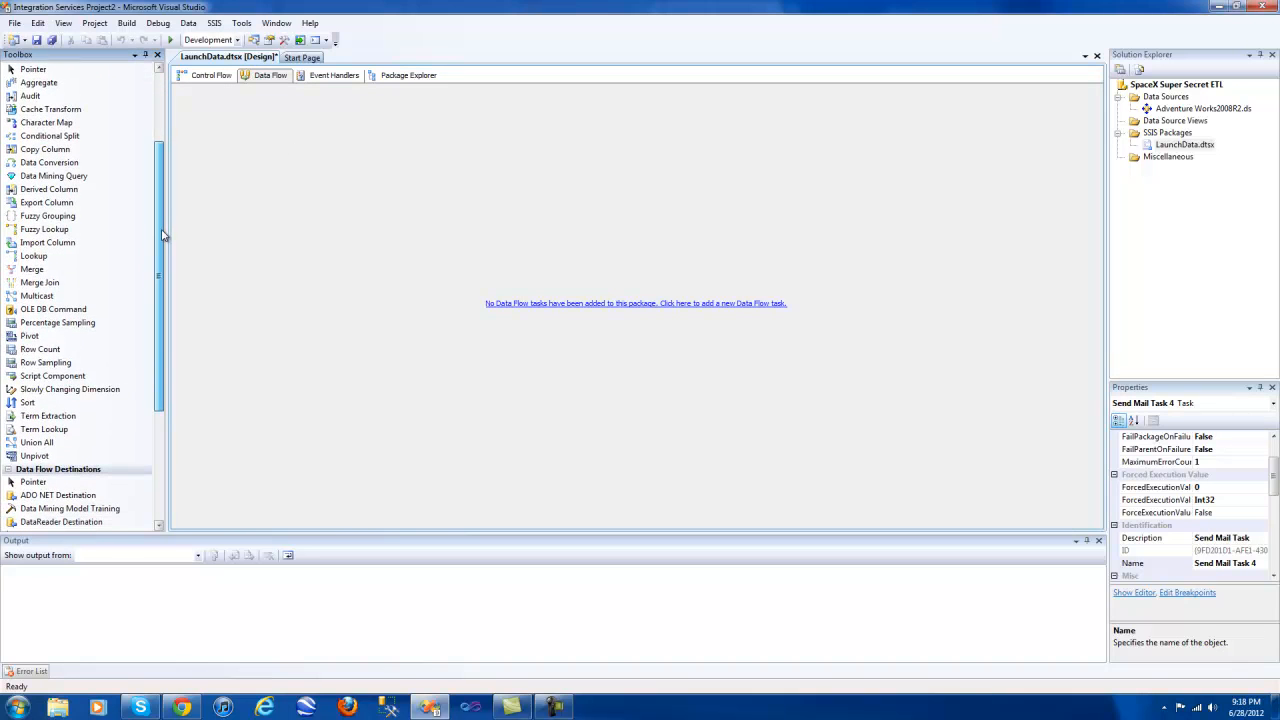
left_click(207, 75)
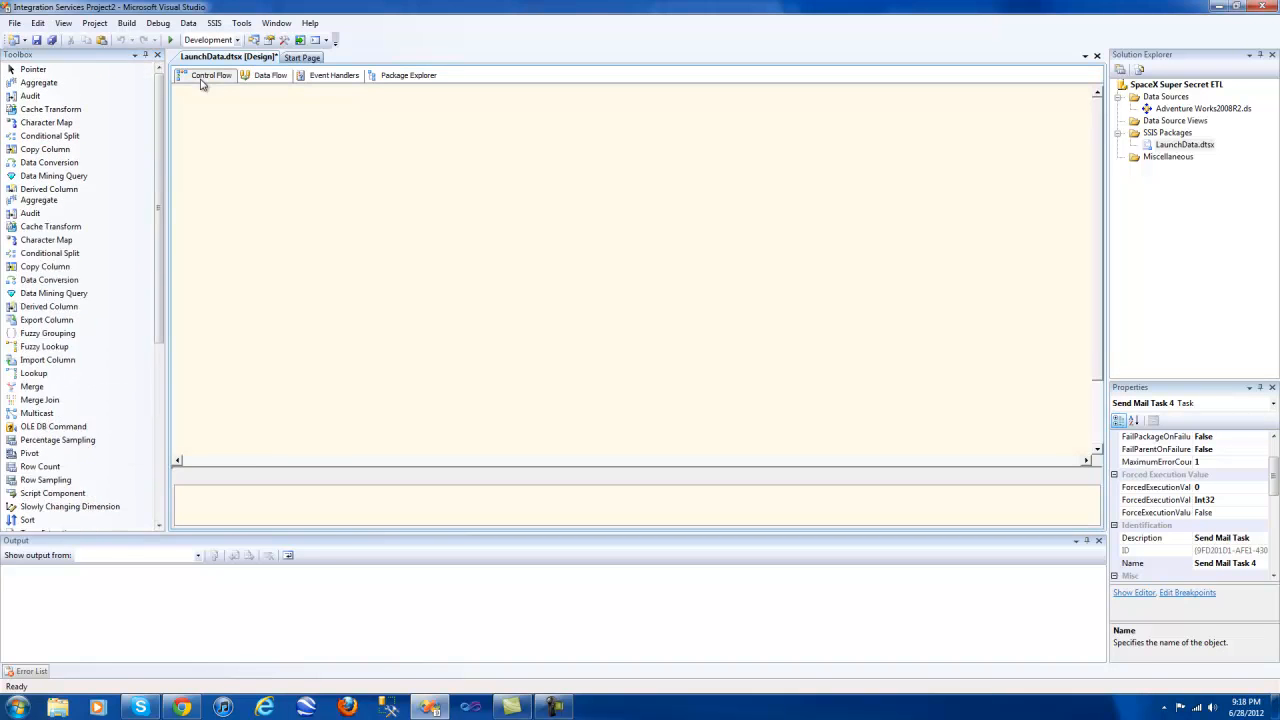
left_click(211, 75)
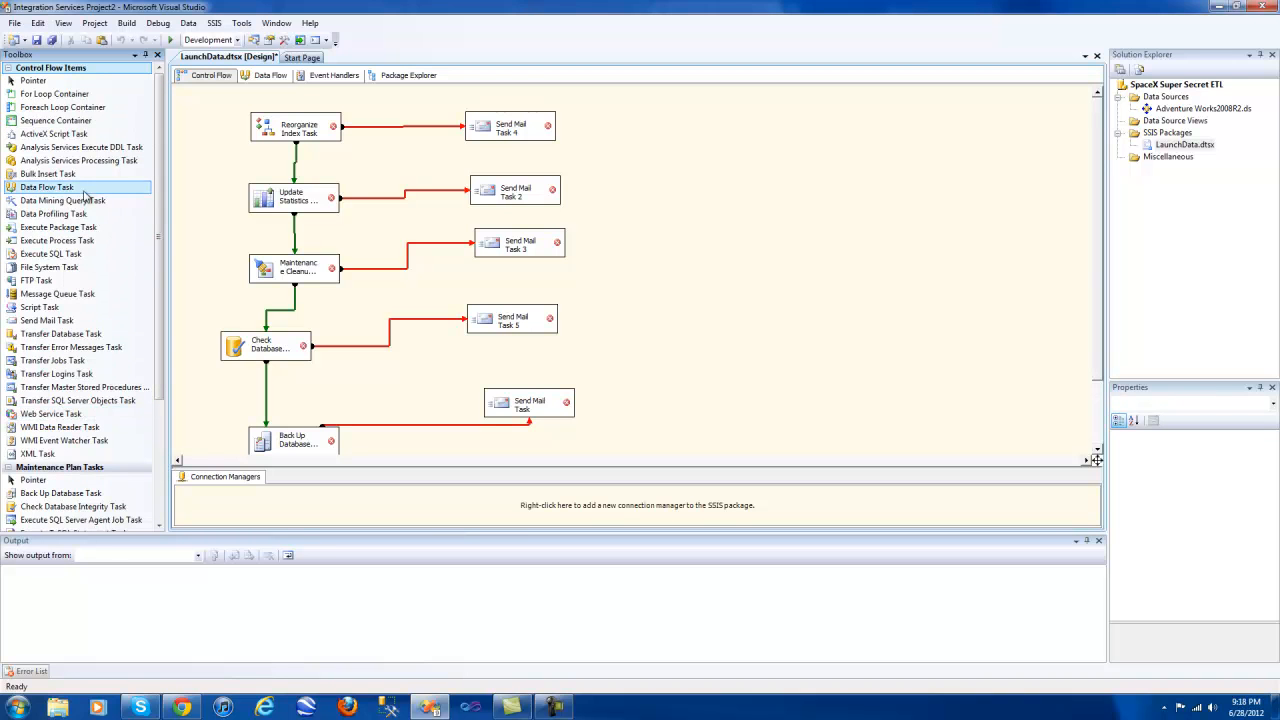
mouse_move(155, 372)
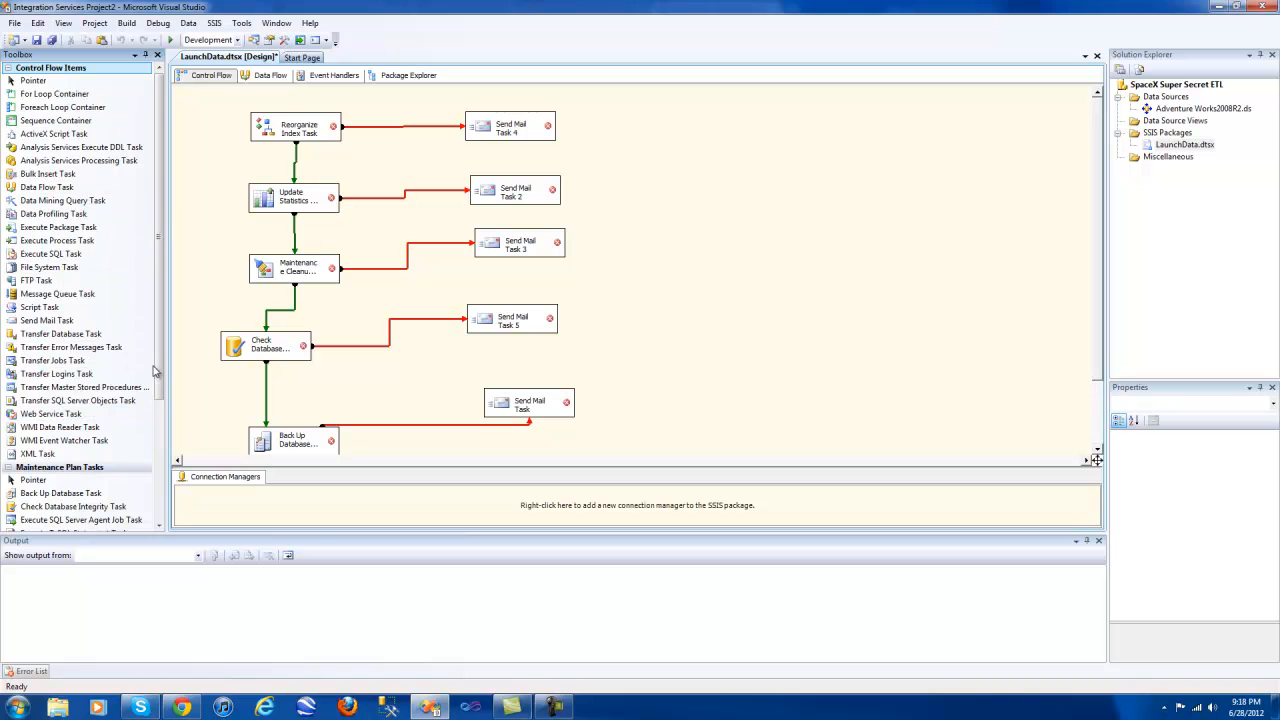